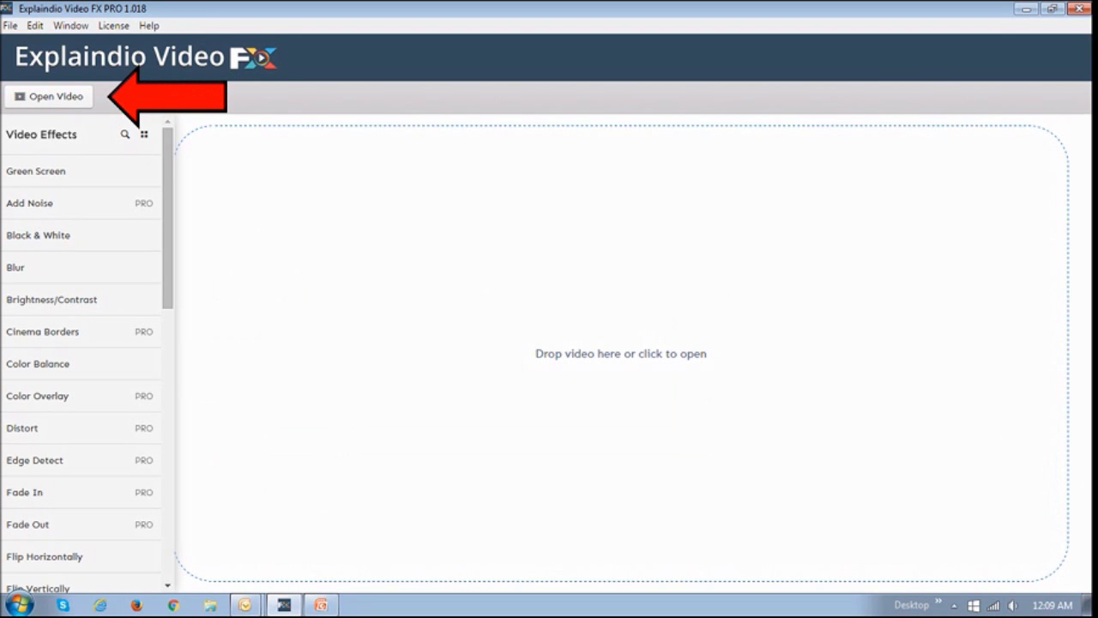
Load the green particles clip and apply the Blur effect to it
left_click(621, 353)
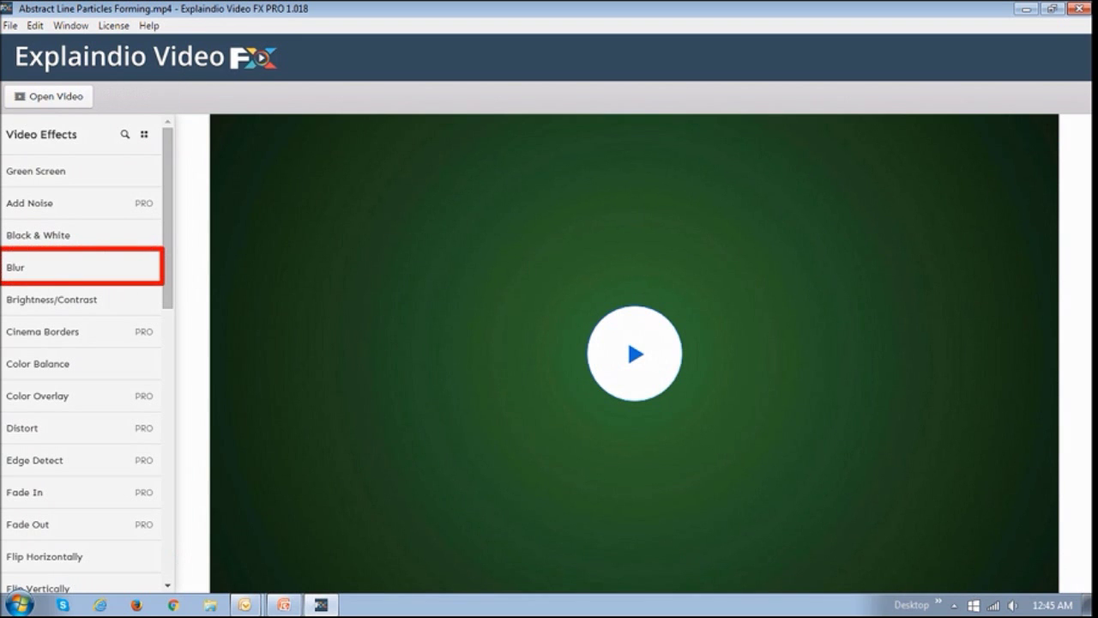
left_click(14, 268)
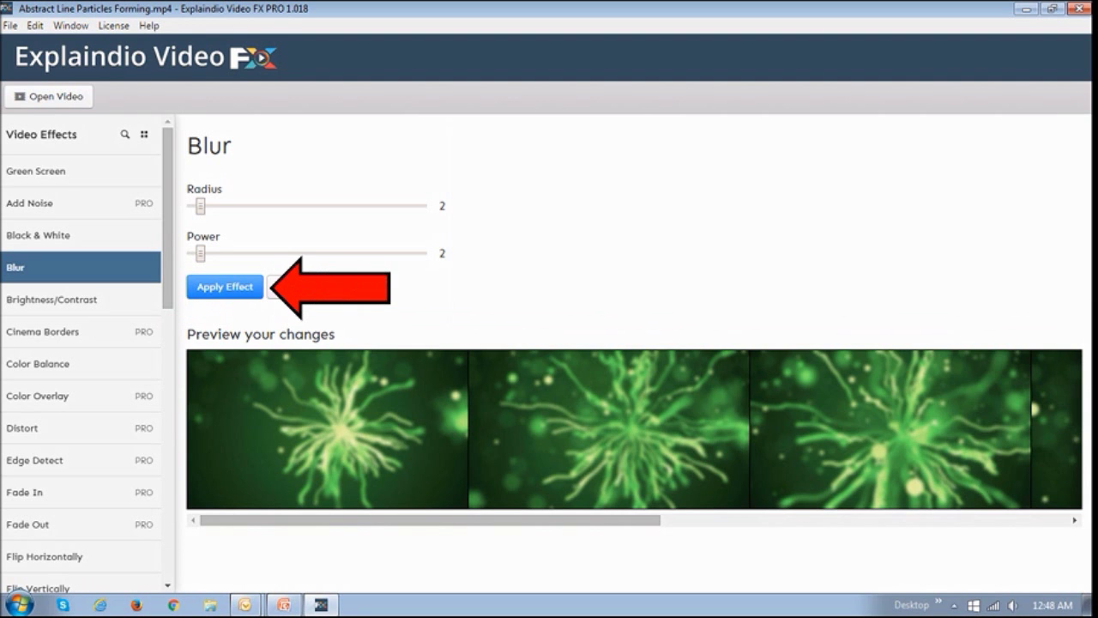
left_click(225, 285)
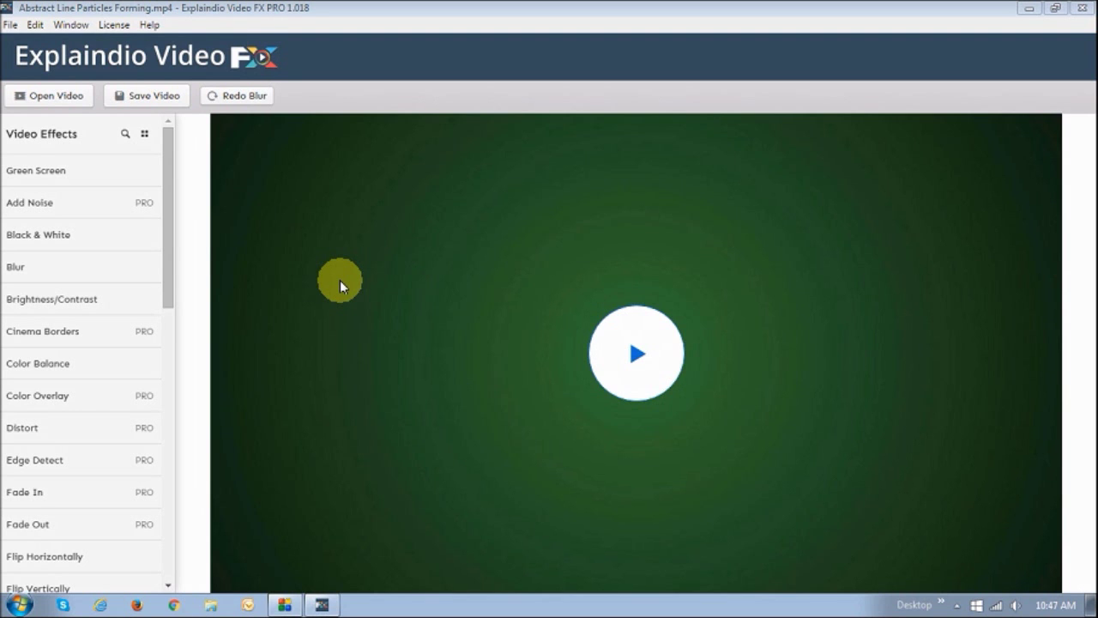
mouse_move(86, 175)
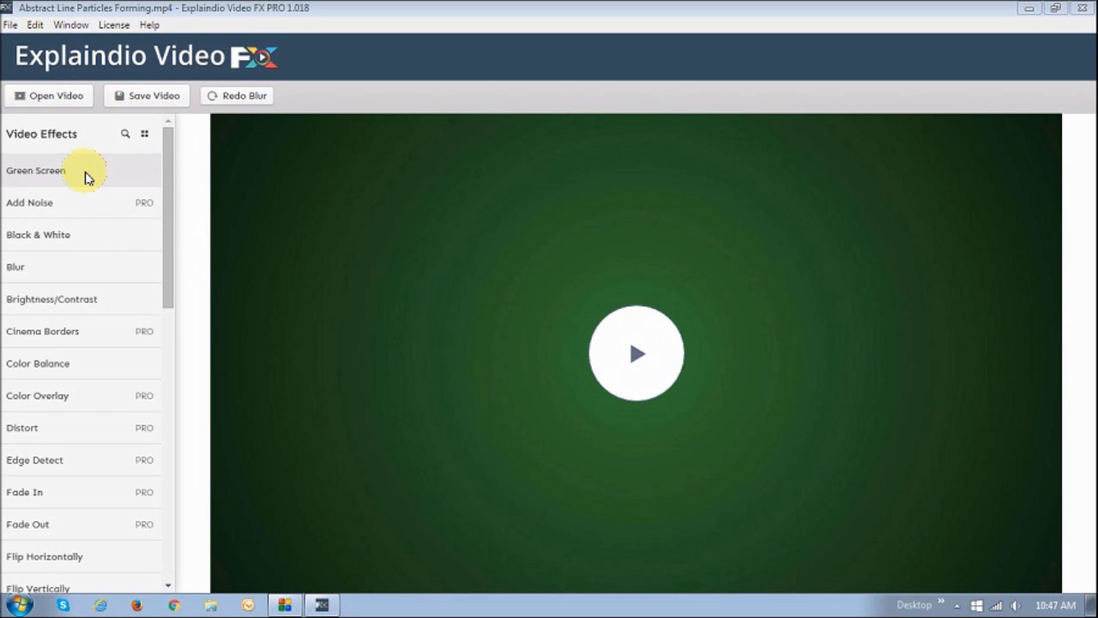
mouse_move(94, 290)
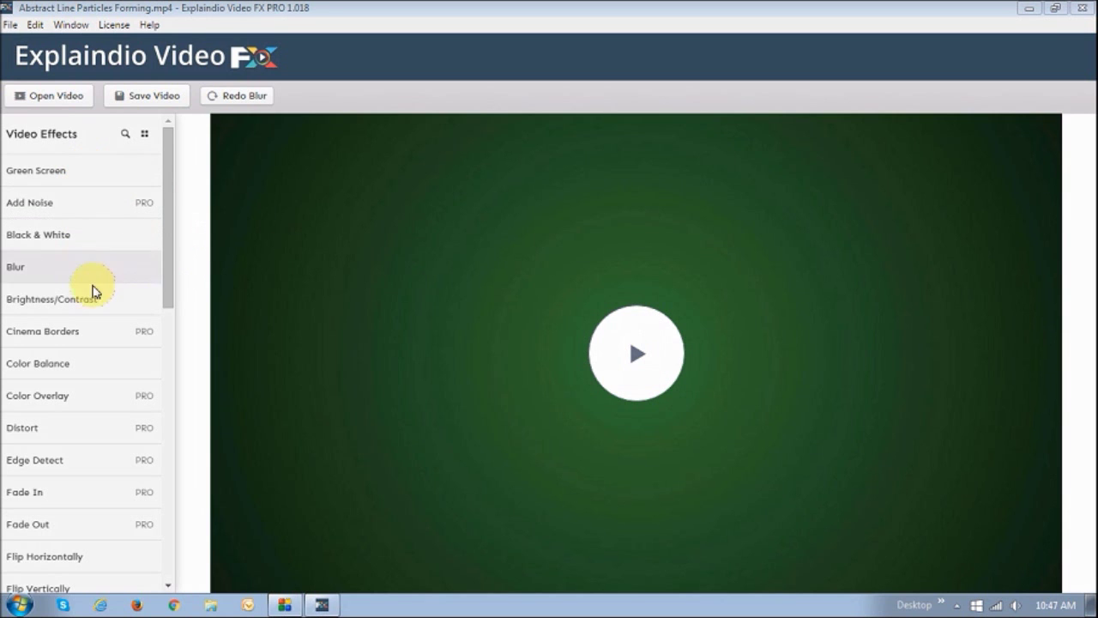
mouse_move(158, 278)
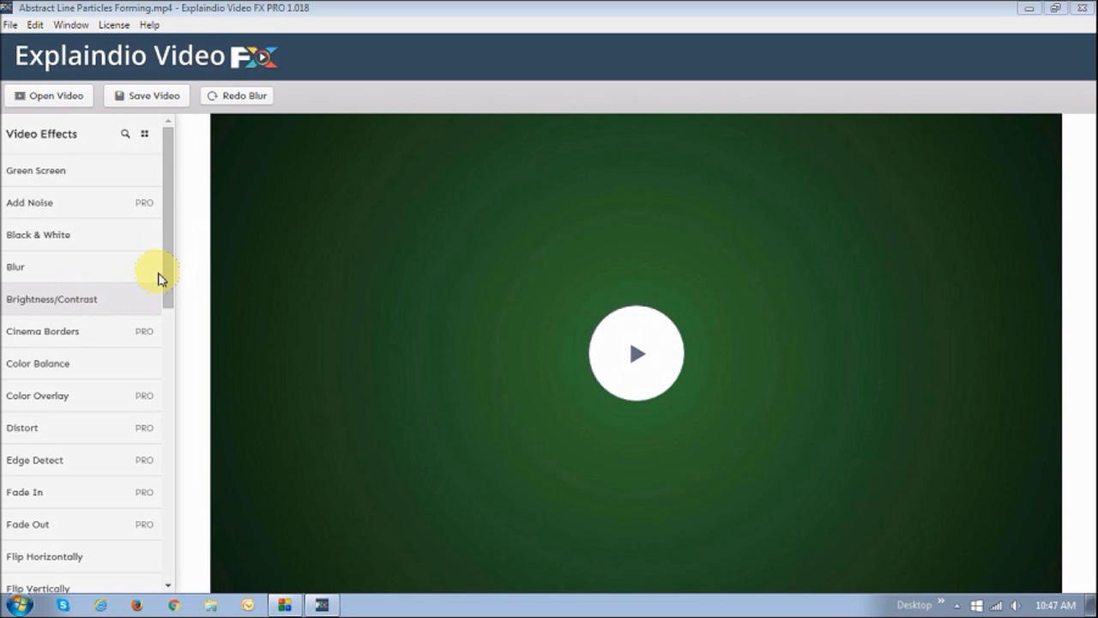
scroll("down", 3)
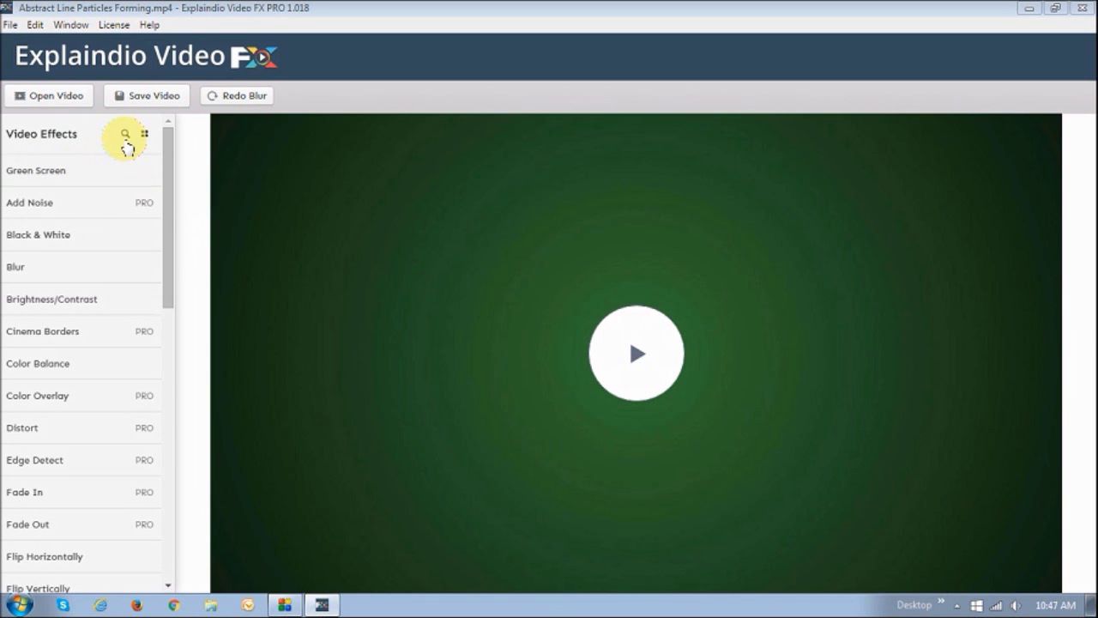
left_click(125, 134)
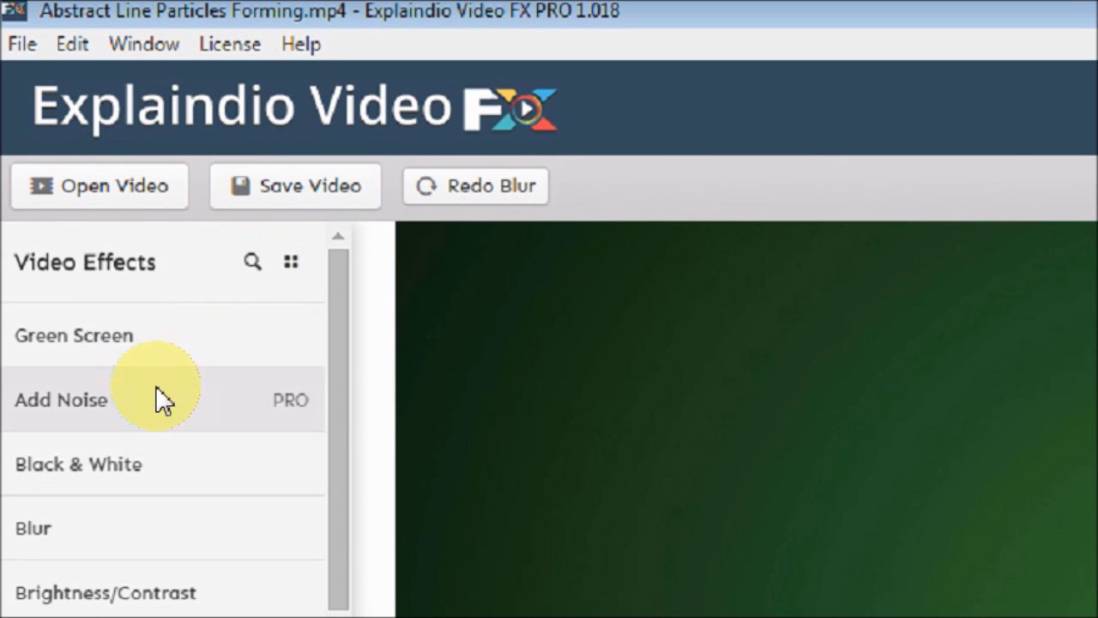
mouse_move(289, 261)
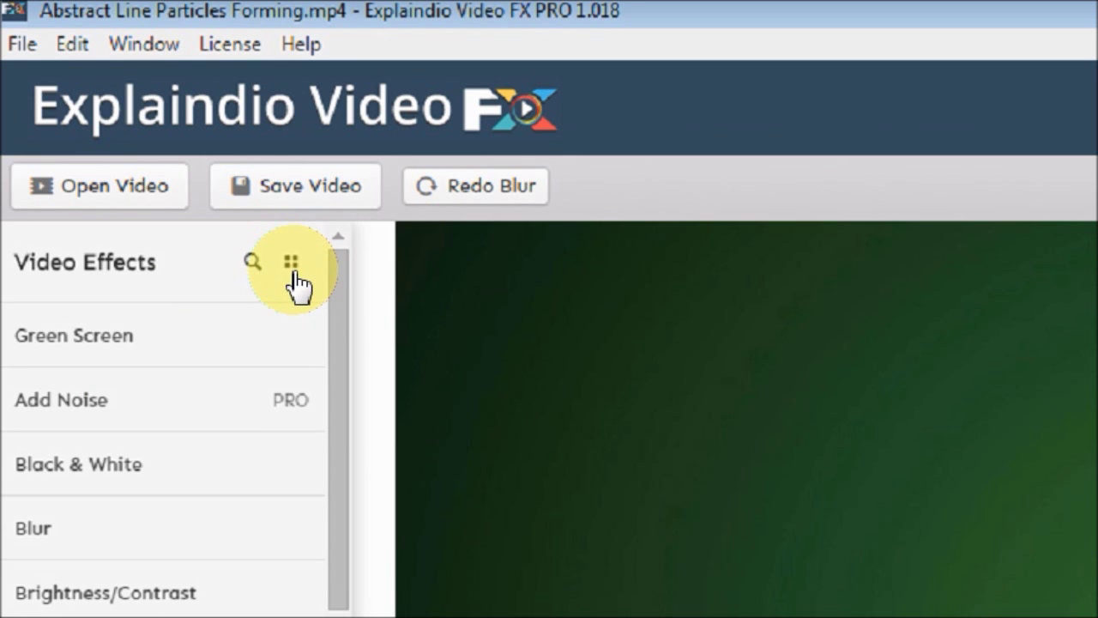
left_click(292, 261)
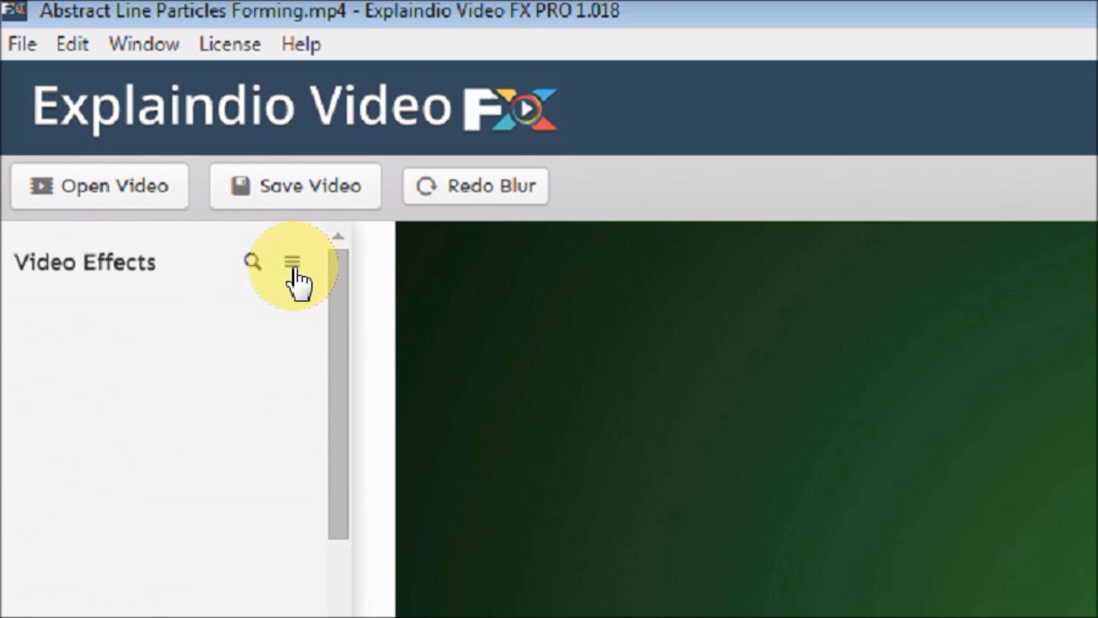
left_click(295, 260)
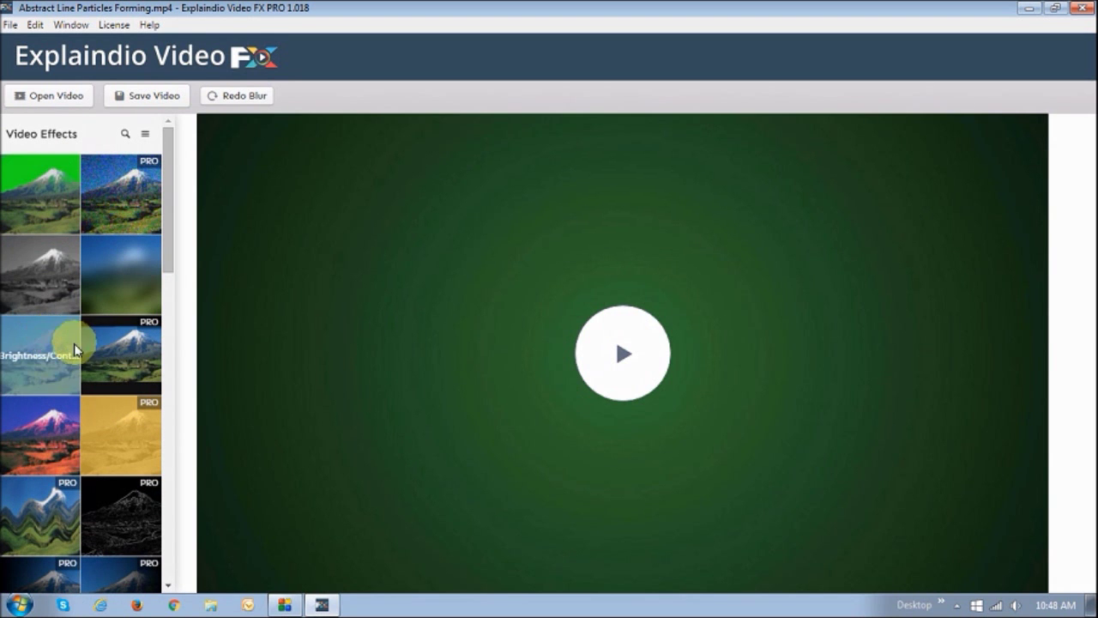
mouse_move(120, 265)
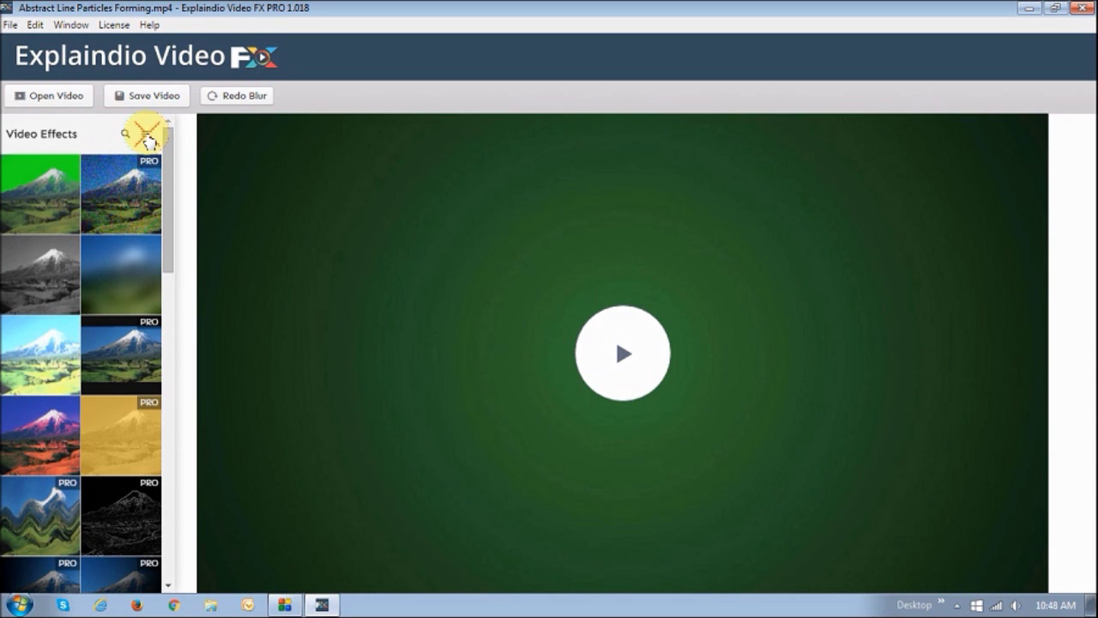
left_click(144, 134)
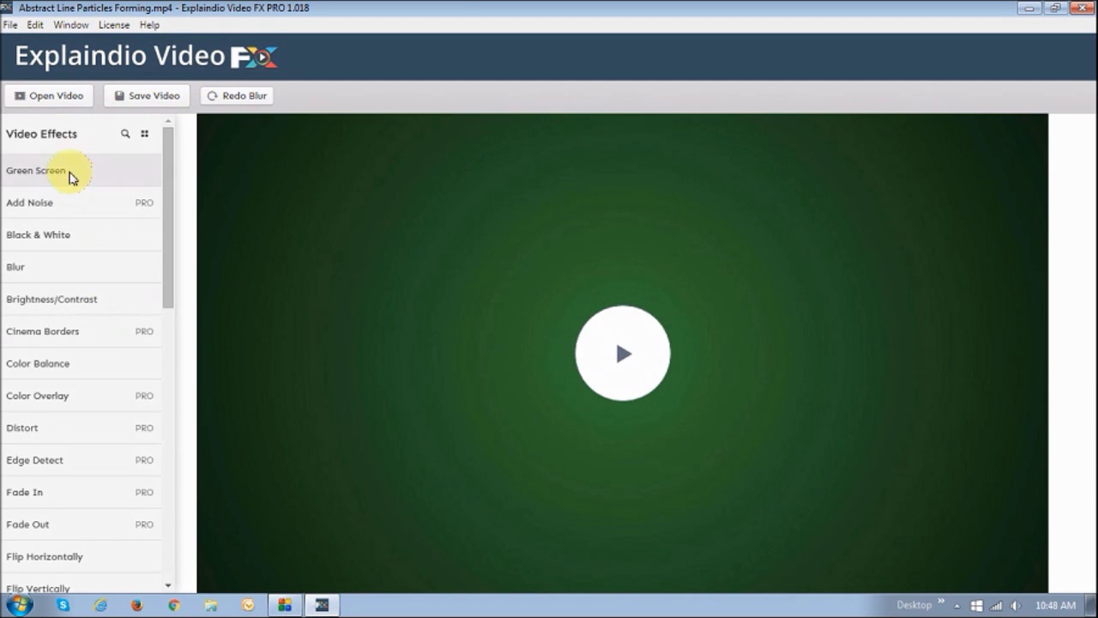
Key out the dark green background with Green Screen at similarity 0.21 and blend 0.13
left_click(36, 169)
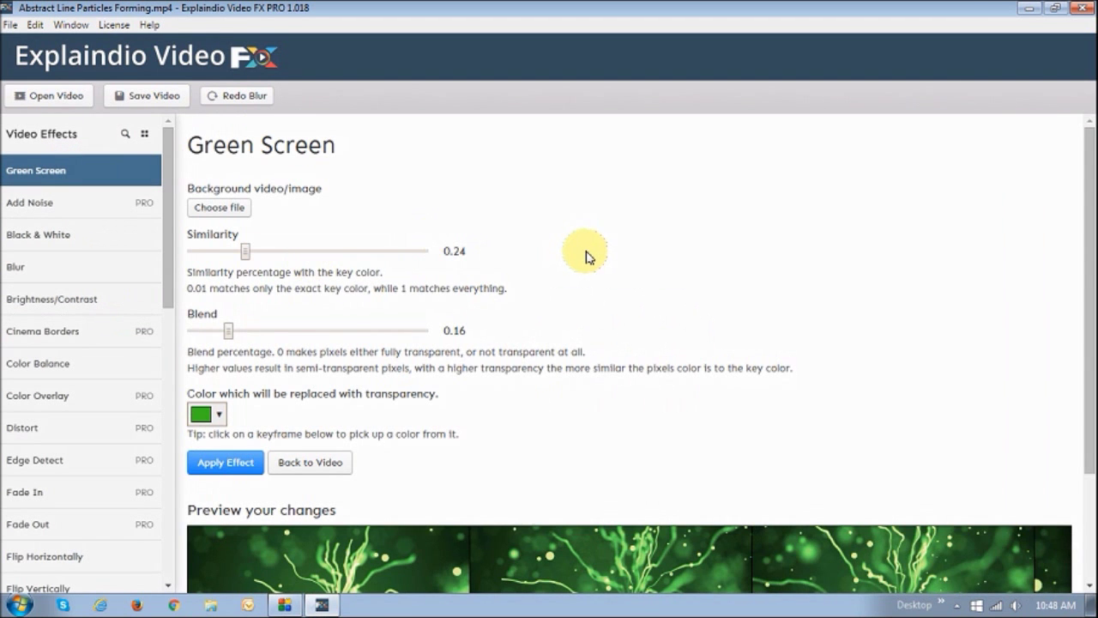
mouse_move(506, 320)
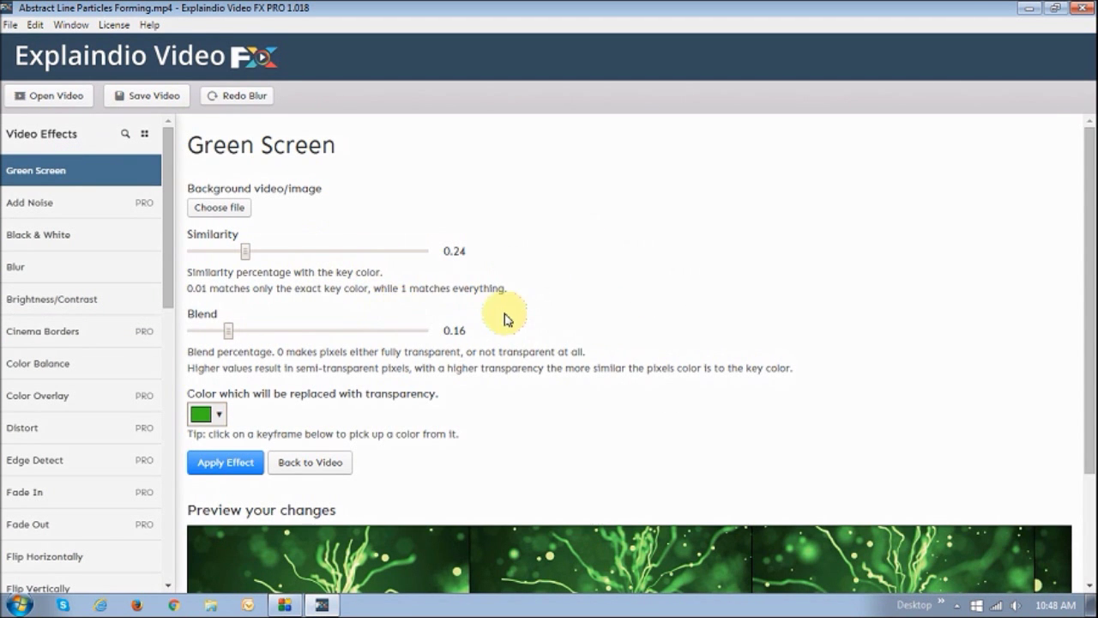
mouse_move(573, 295)
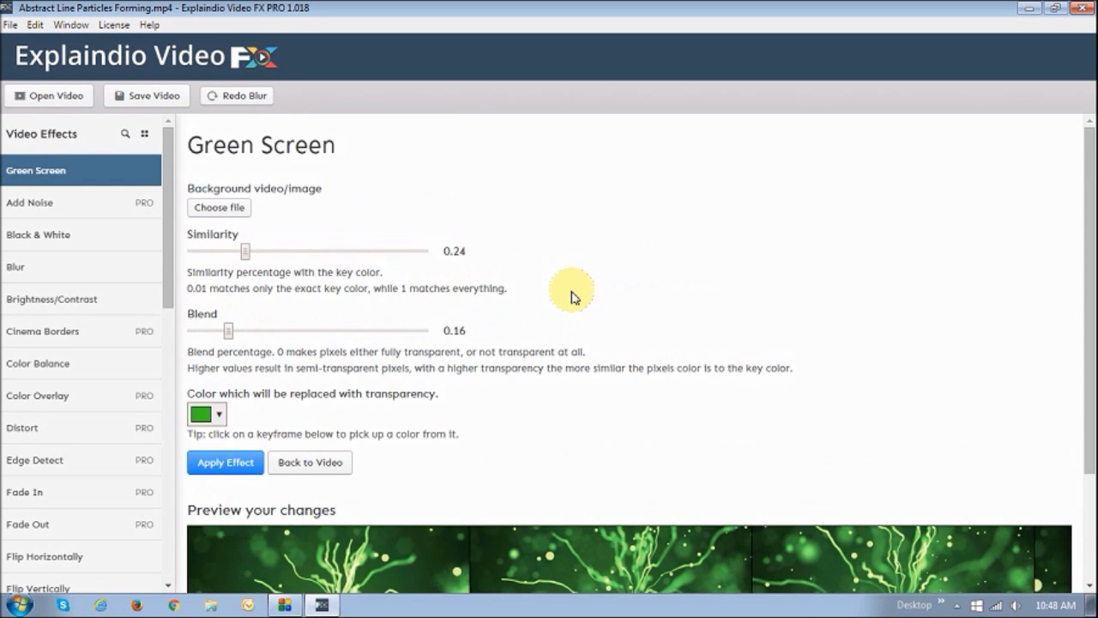
mouse_move(323, 295)
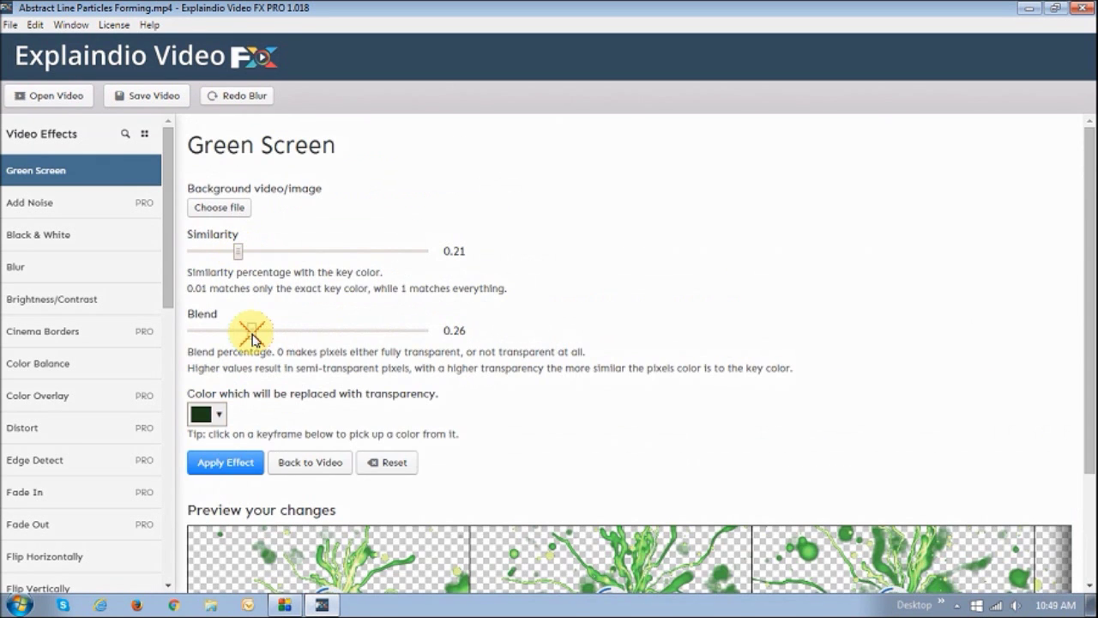
left_click_drag(254, 330, 210, 329)
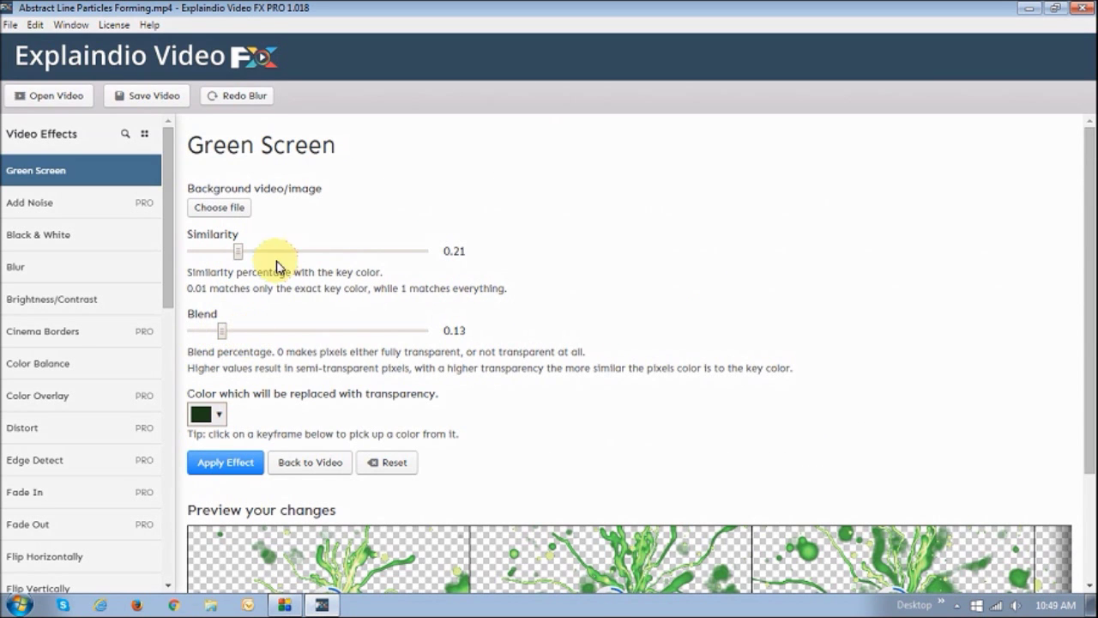
mouse_move(364, 334)
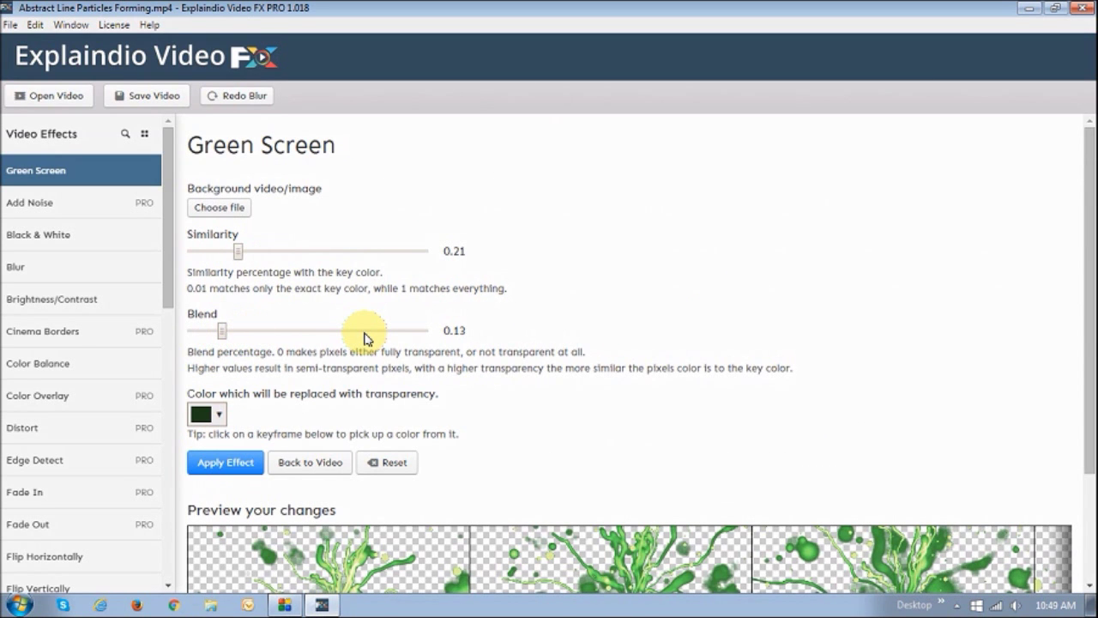
mouse_move(265, 307)
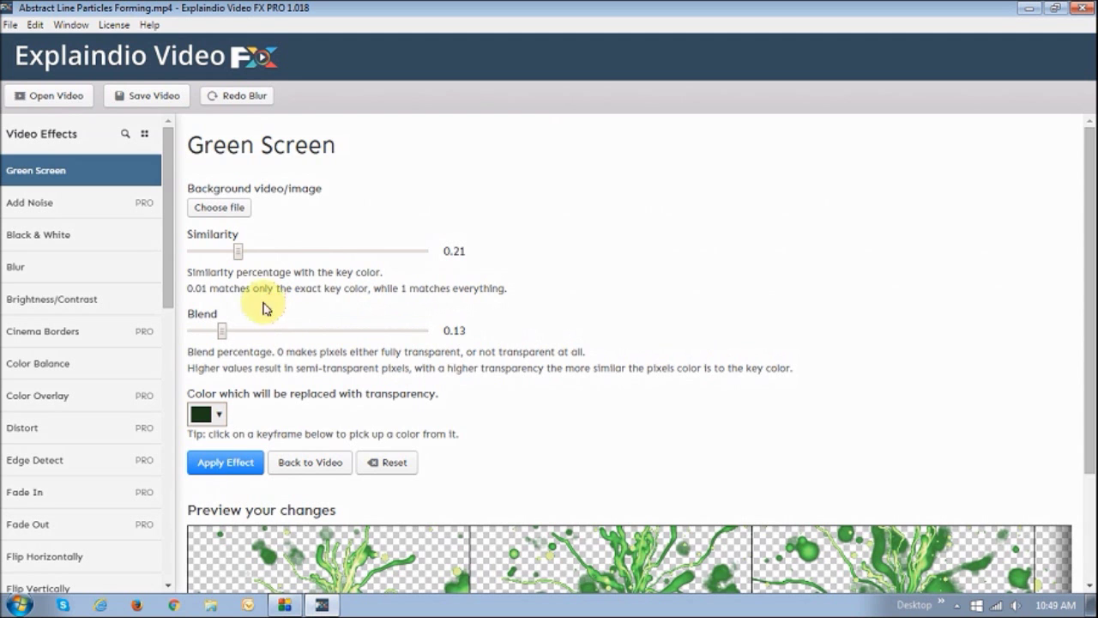
mouse_move(65, 202)
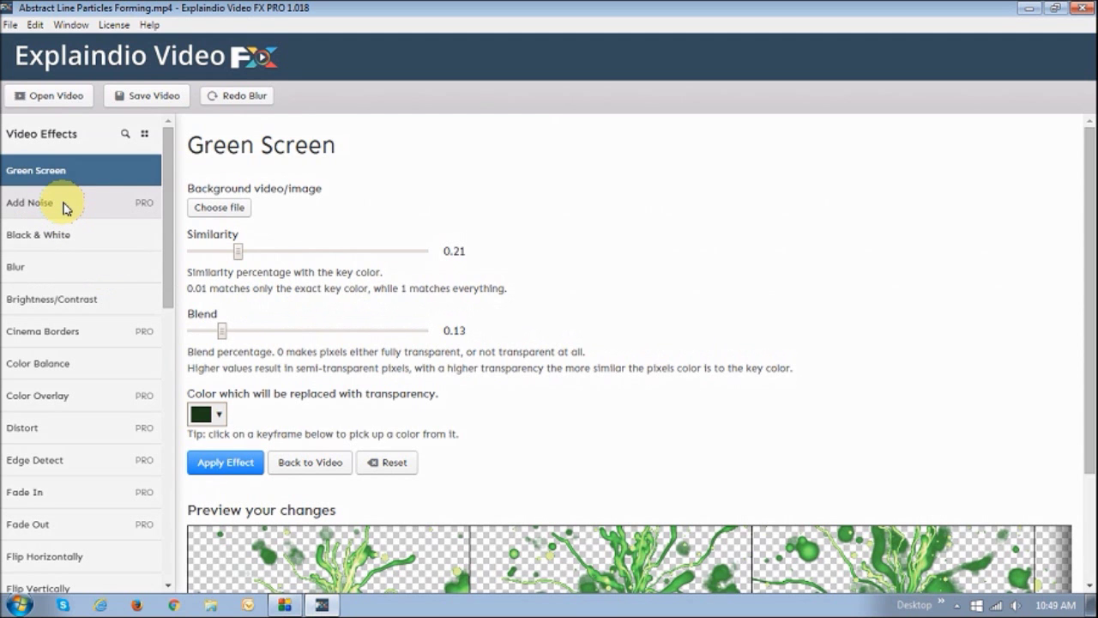
Try Add Noise strengths 43, 15, 11 and 6, then leave the noise unapplied
left_click(29, 203)
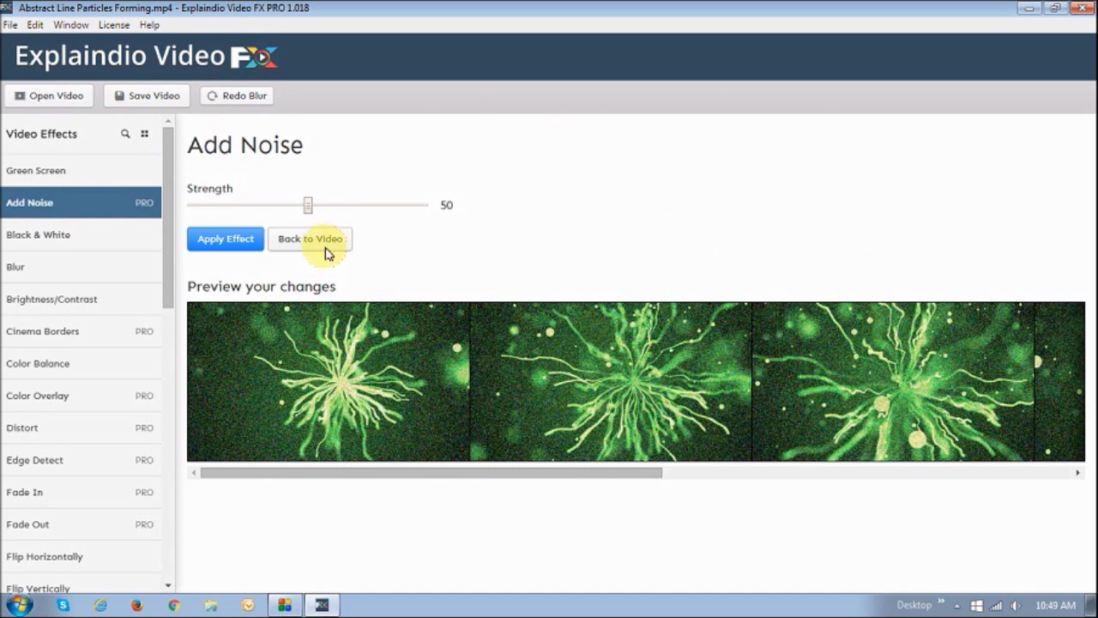
mouse_move(435, 376)
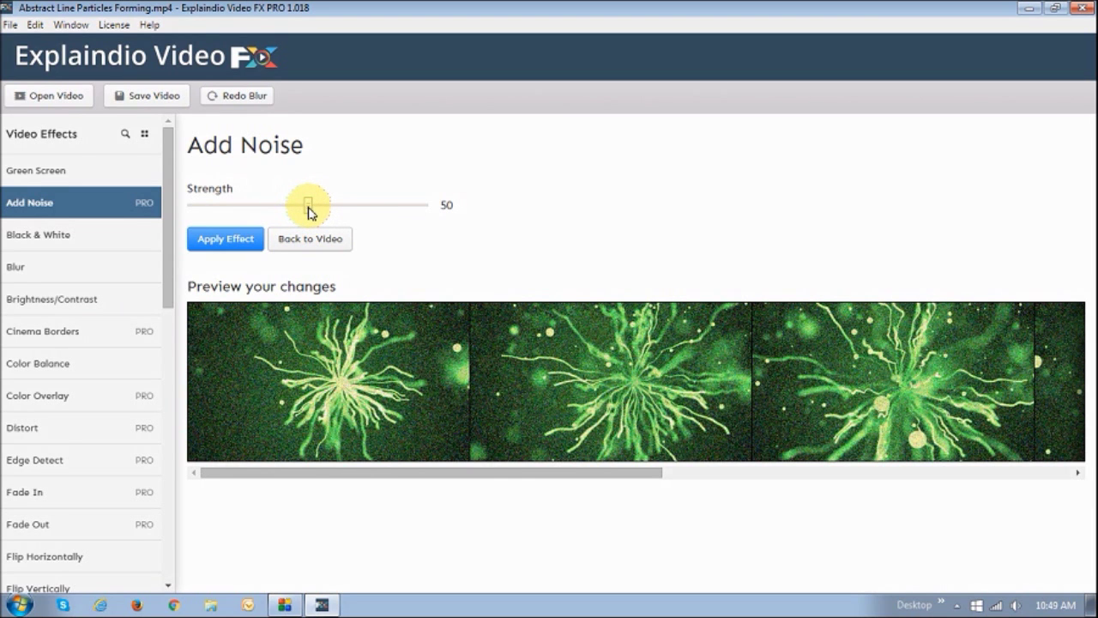
left_click_drag(311, 205, 292, 205)
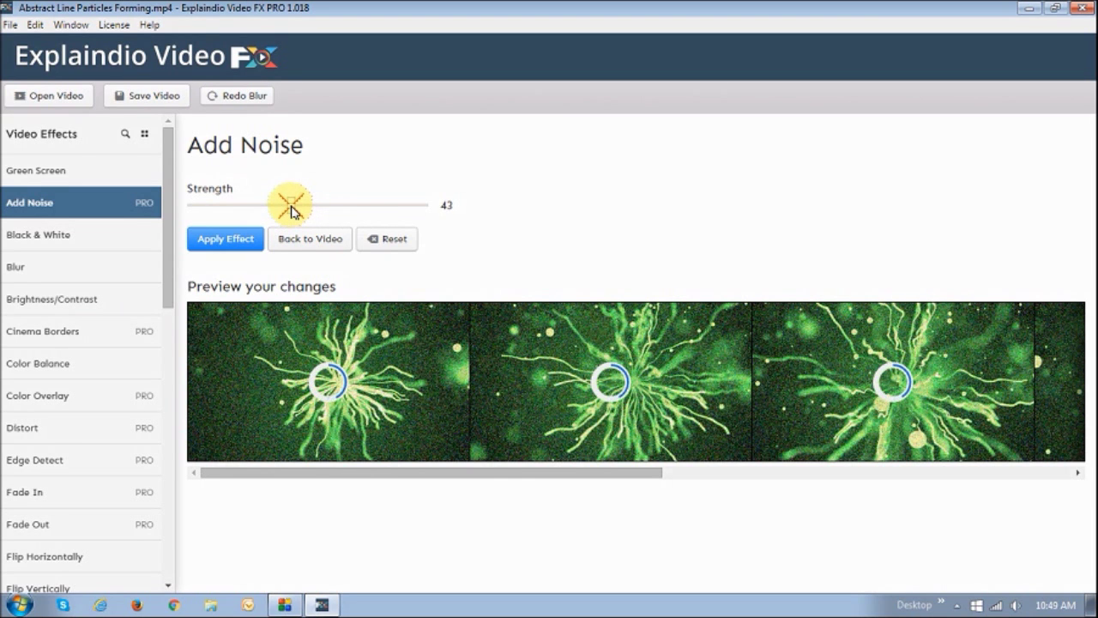
left_click_drag(291, 204, 220, 204)
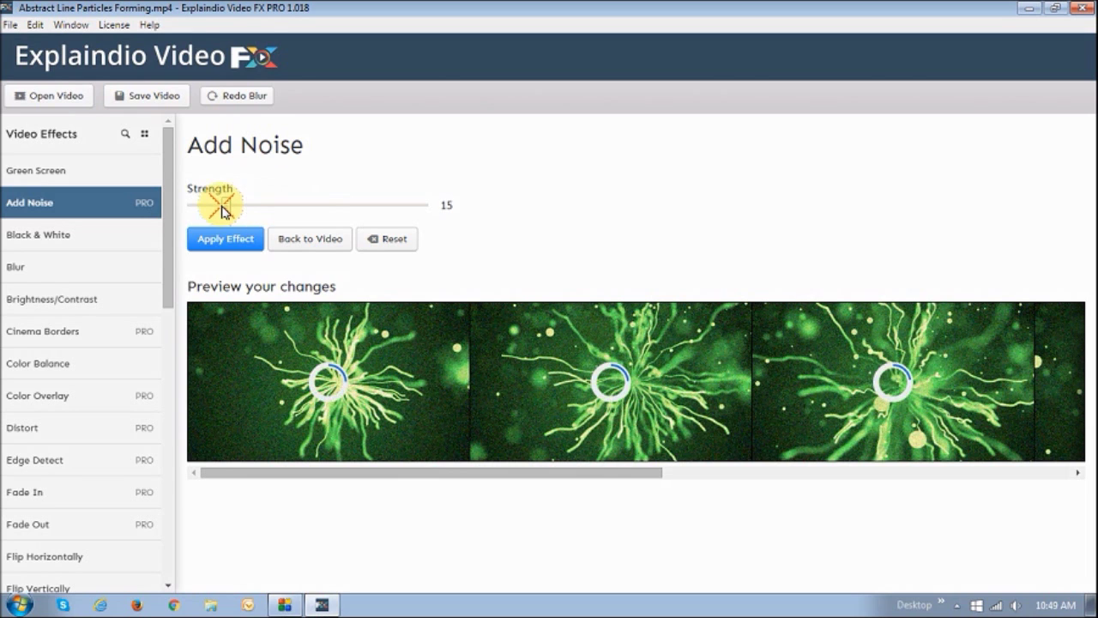
left_click_drag(223, 205, 213, 204)
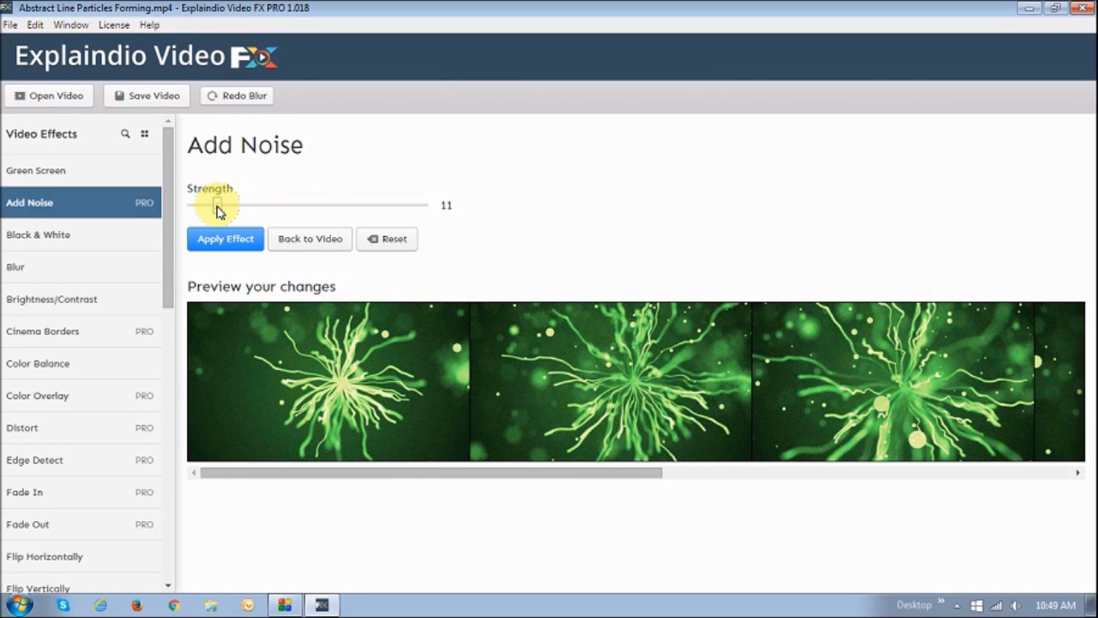
left_click_drag(220, 204, 209, 204)
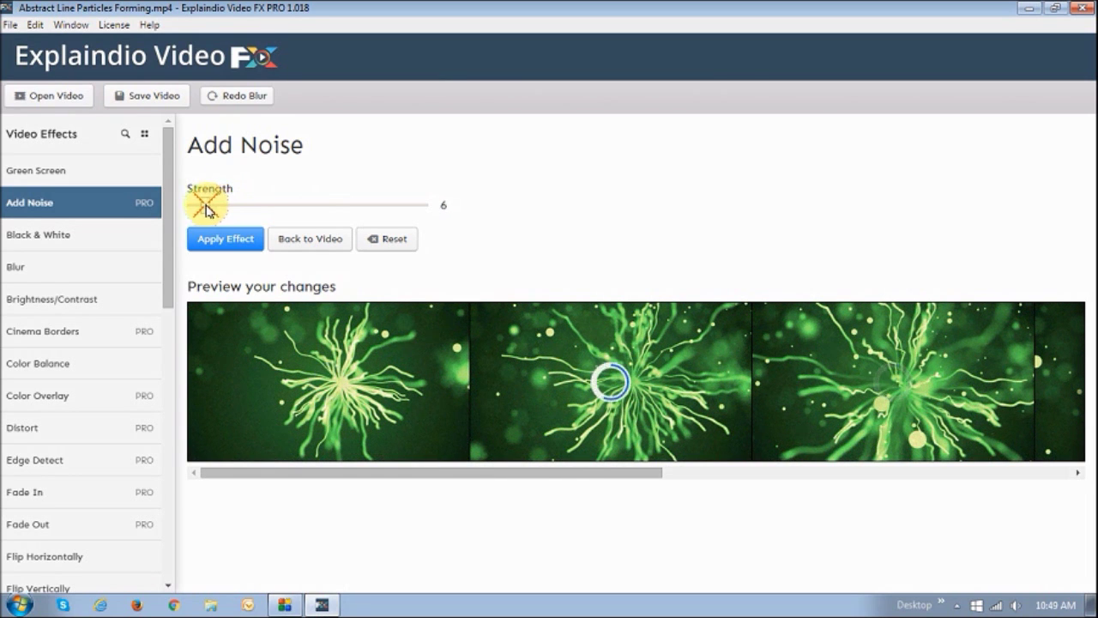
left_click_drag(203, 206, 398, 206)
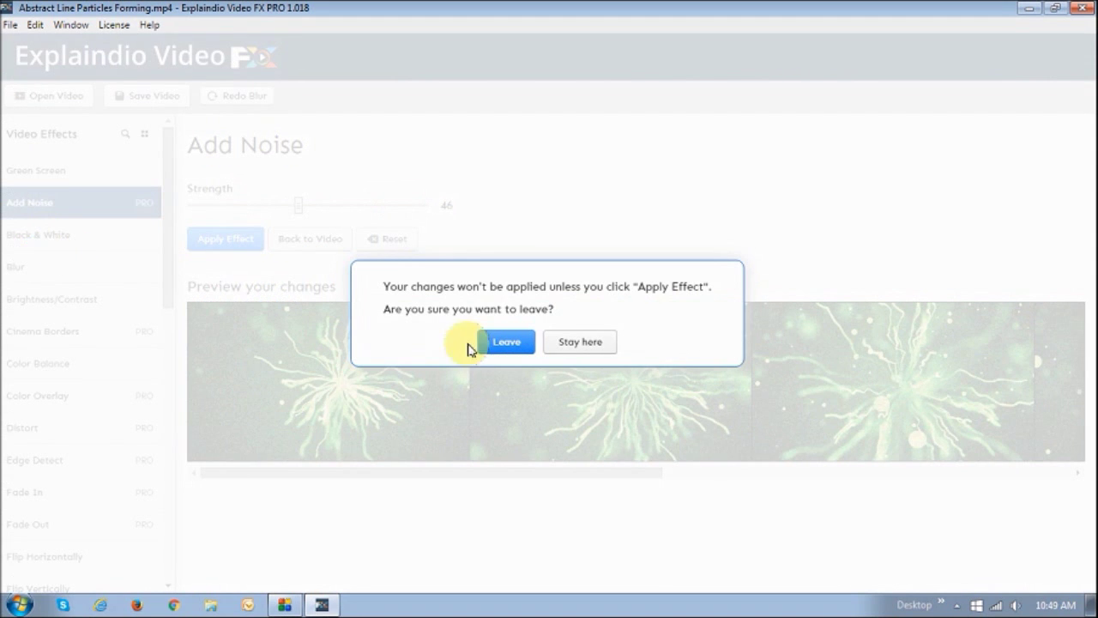
left_click(506, 342)
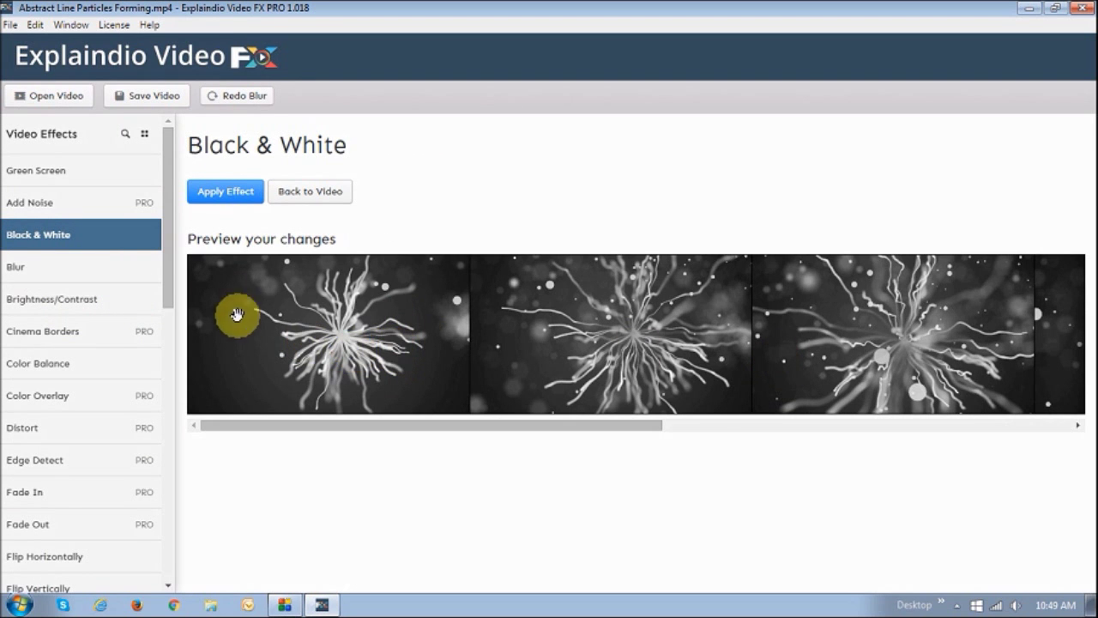
mouse_move(75, 277)
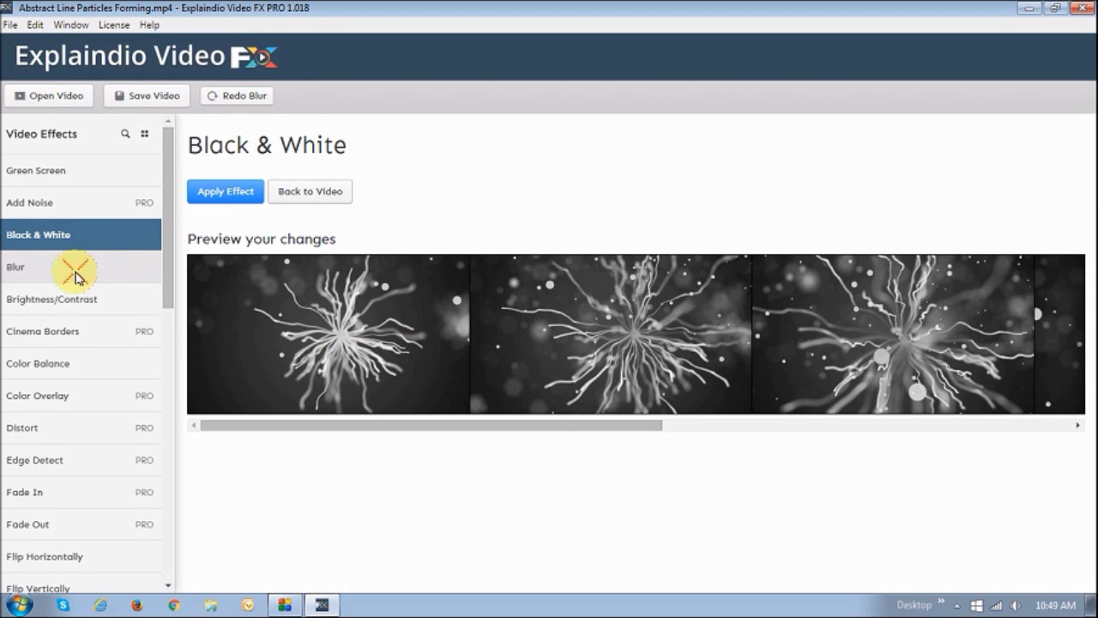
Preview Blur with radius 4 and power 4, then head for Cinema Borders without applying
left_click(15, 267)
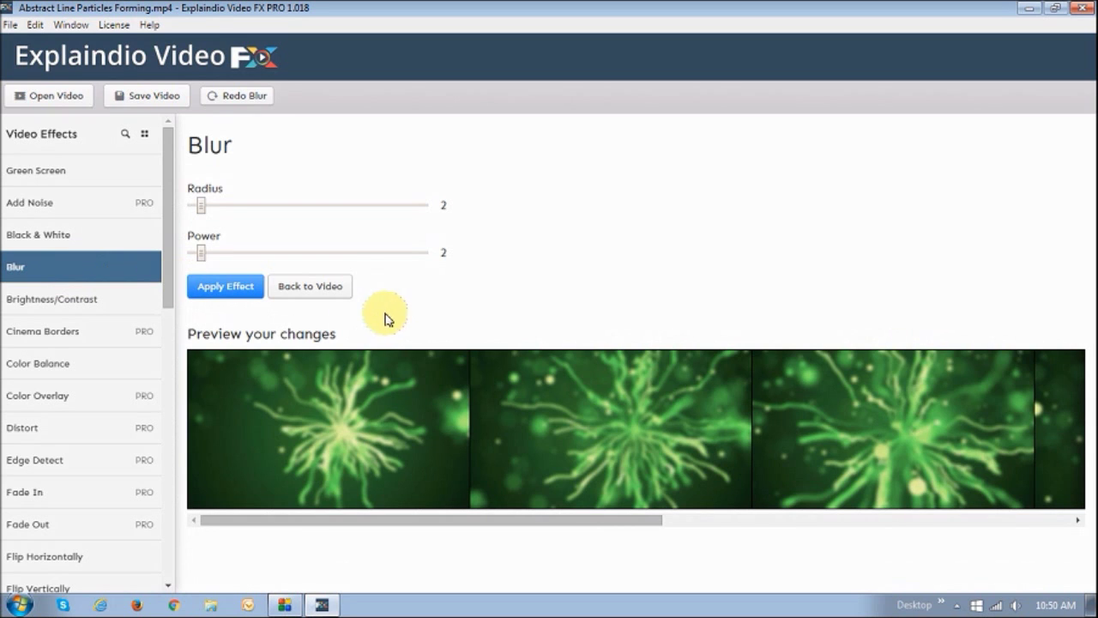
mouse_move(202, 206)
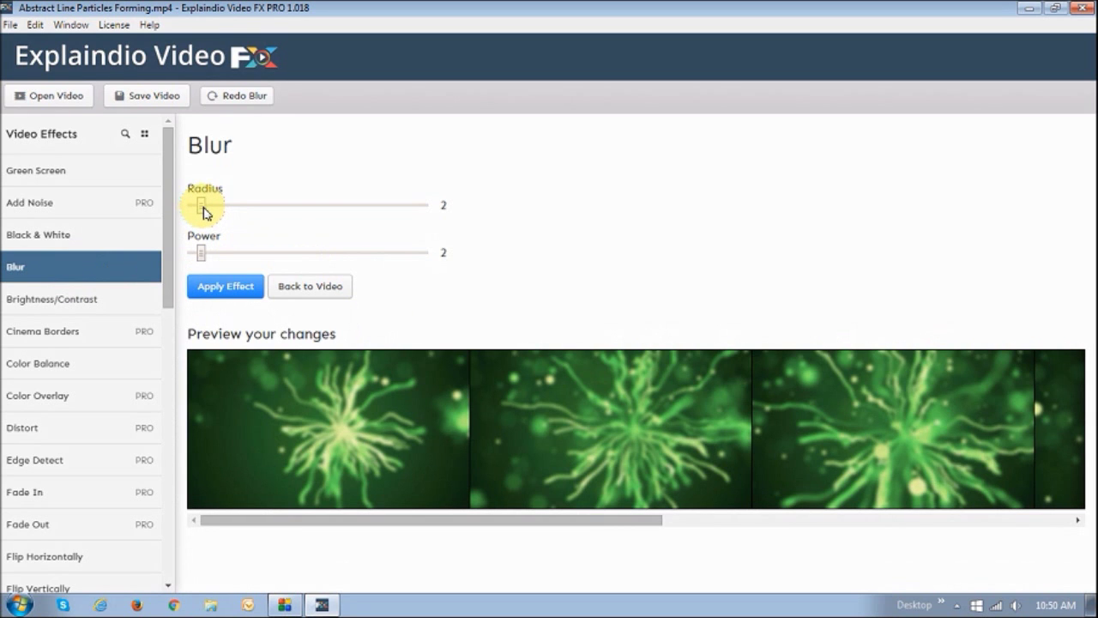
mouse_move(202, 257)
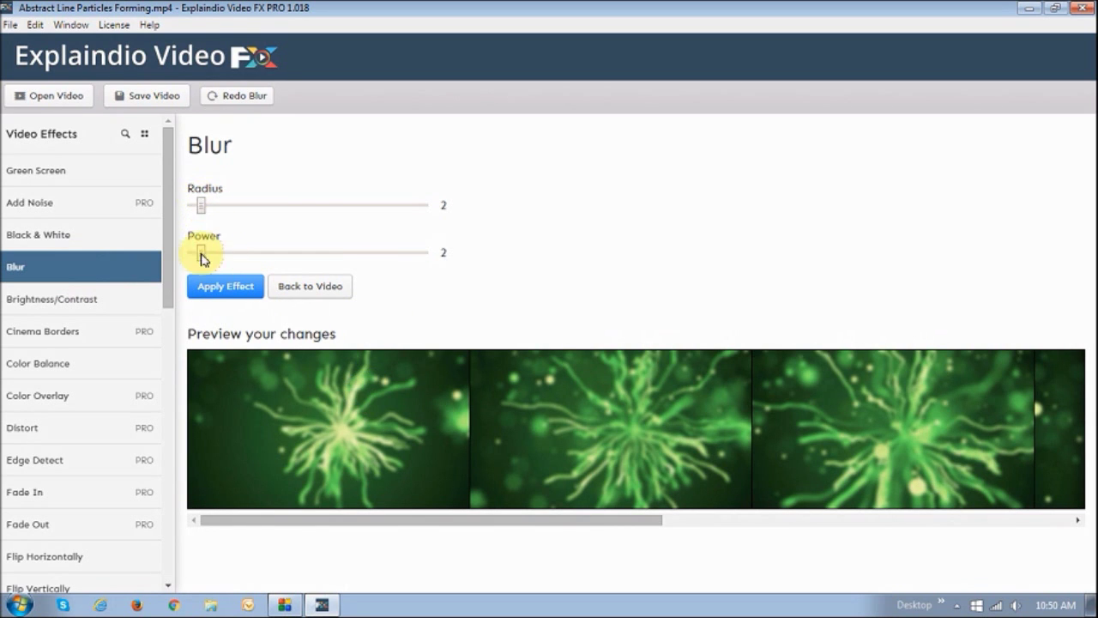
mouse_move(204, 206)
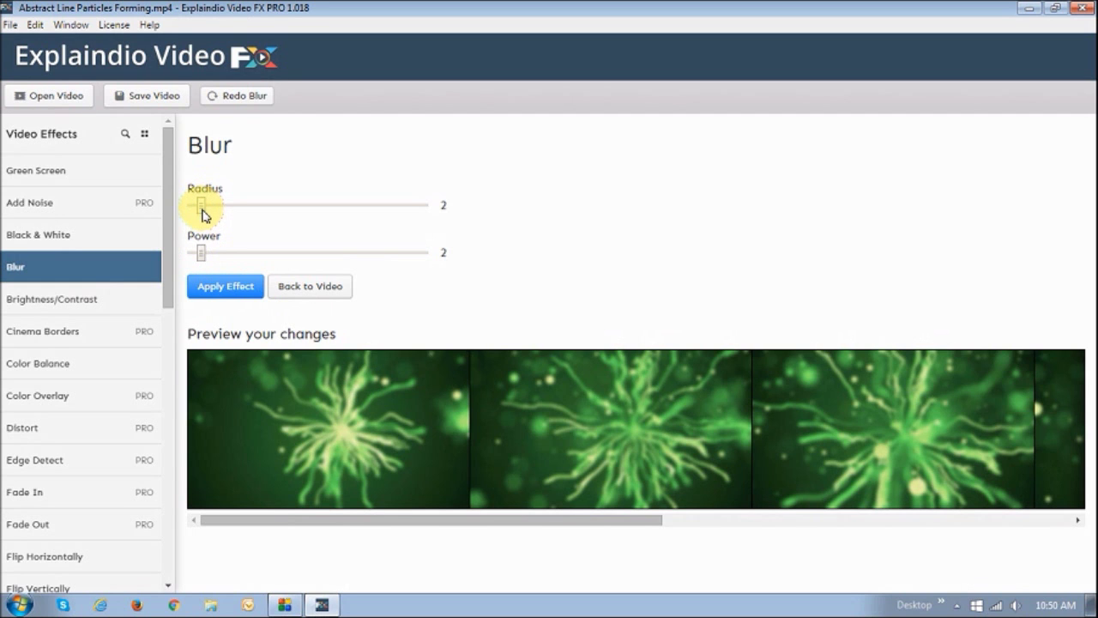
left_click_drag(202, 206, 213, 206)
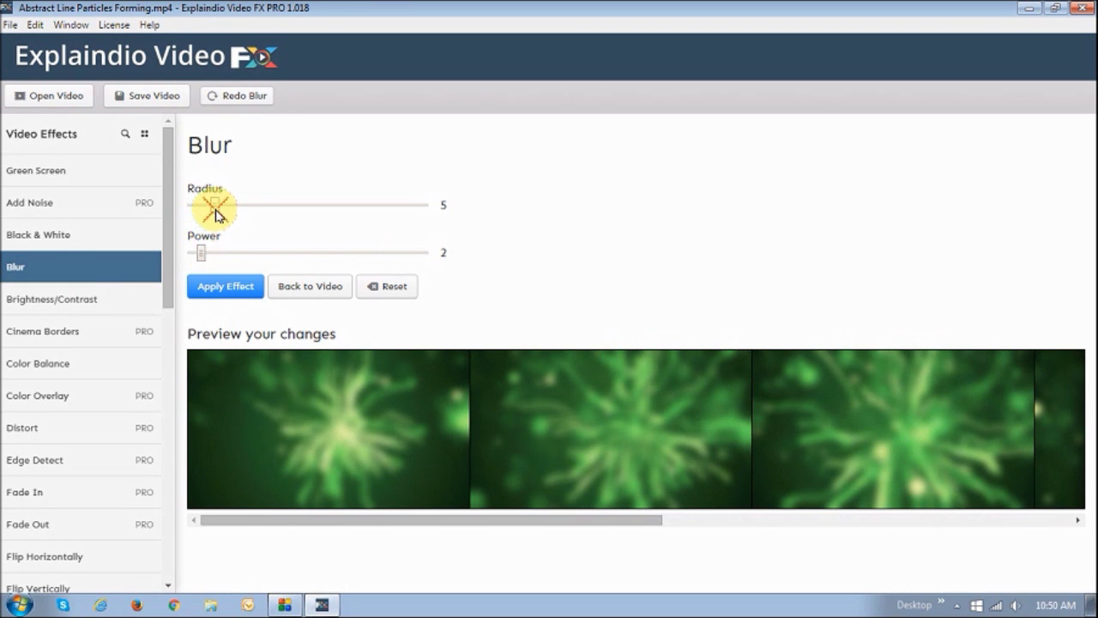
left_click_drag(213, 205, 207, 204)
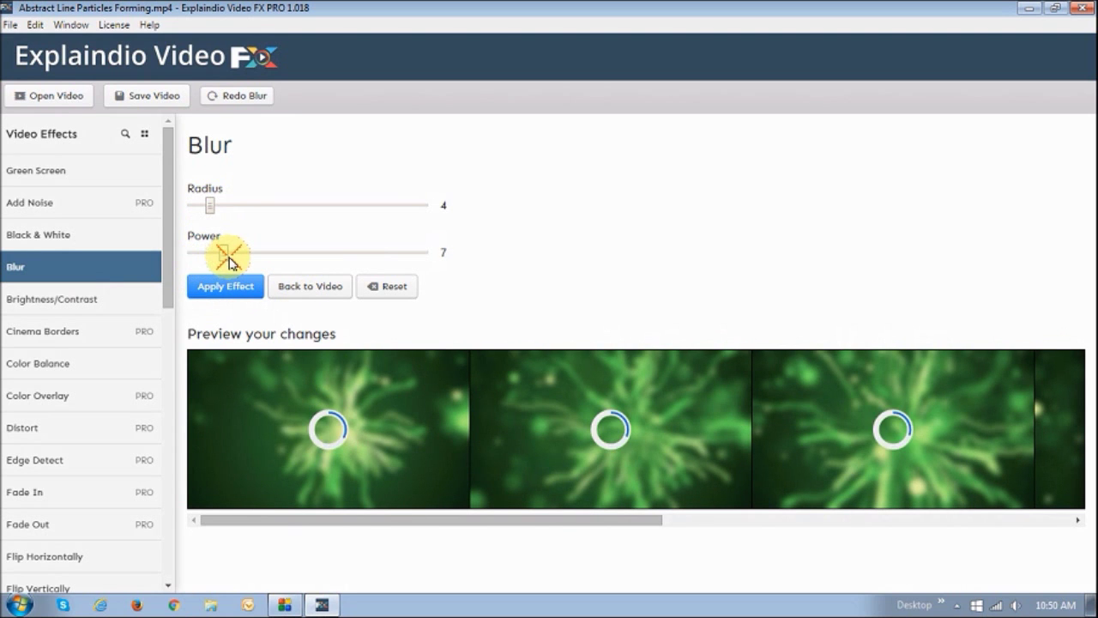
left_click_drag(244, 250, 210, 250)
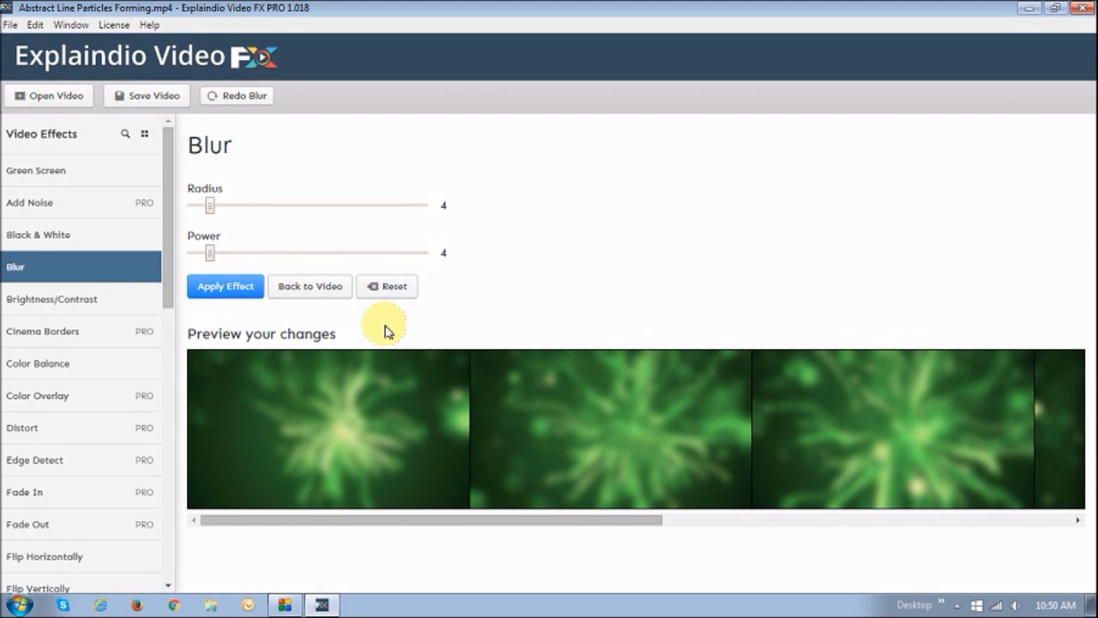
left_click(37, 233)
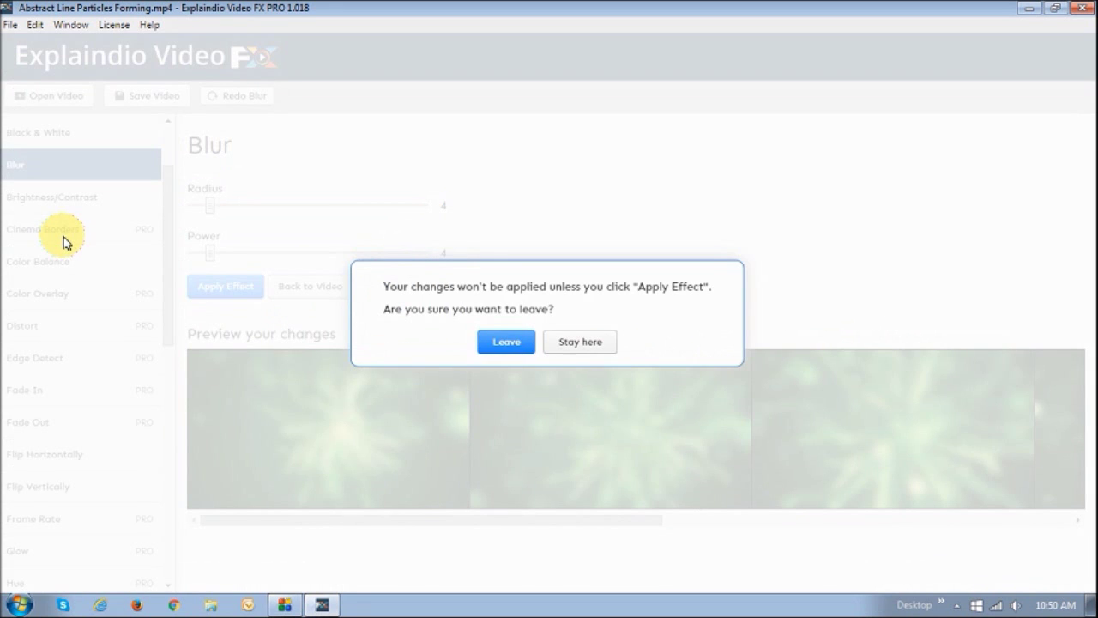
Leave the blur unapplied and preview black cinema borders at 7% width, also left unapplied
left_click(506, 342)
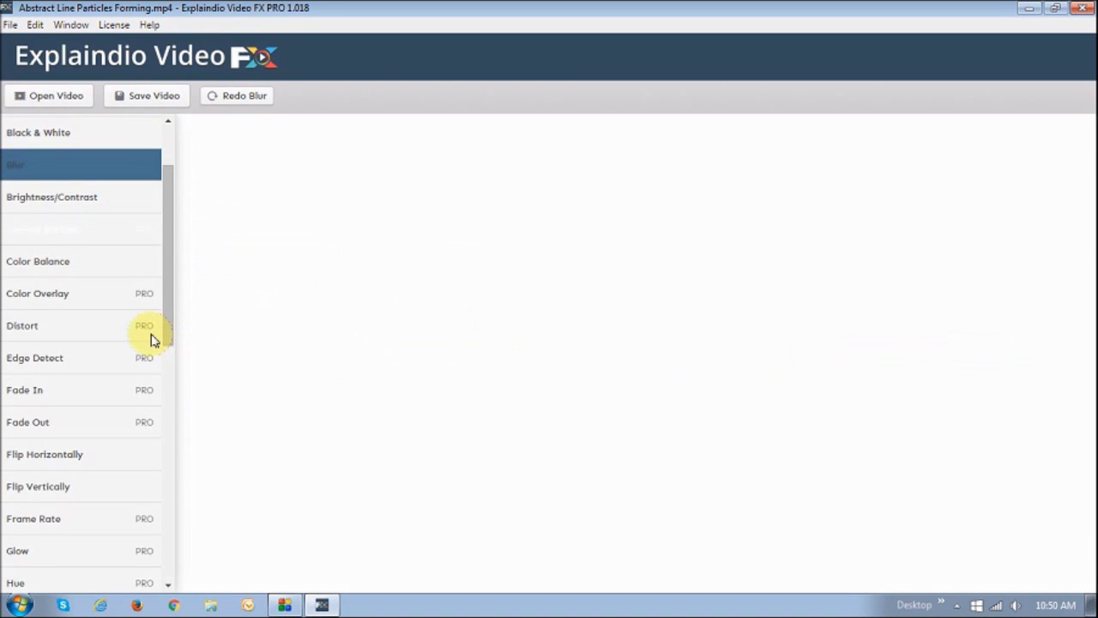
left_click(43, 228)
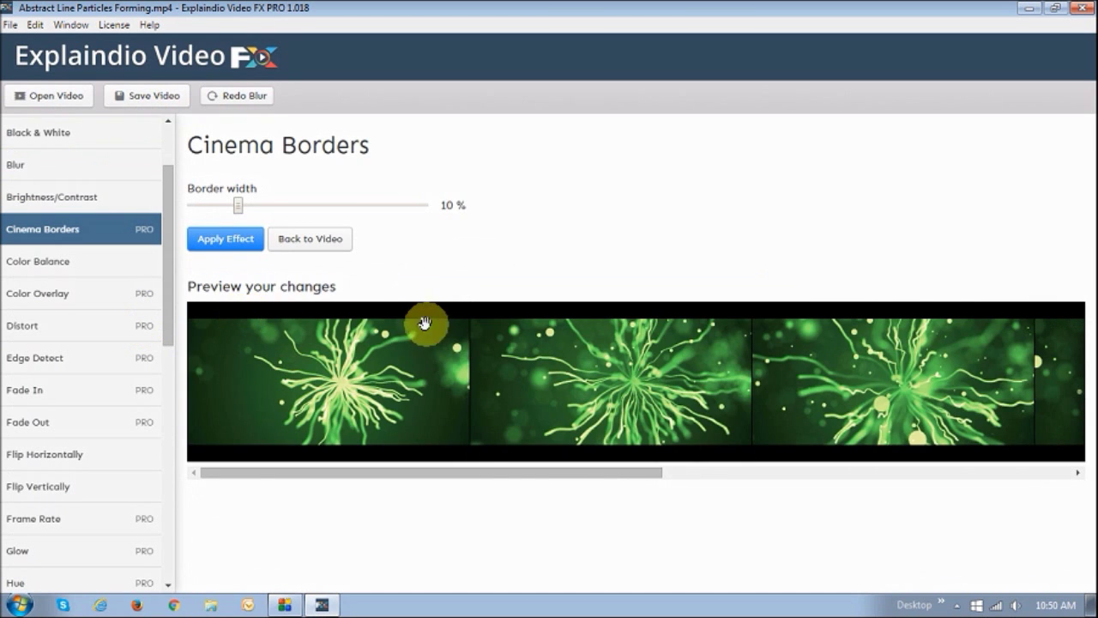
mouse_move(264, 302)
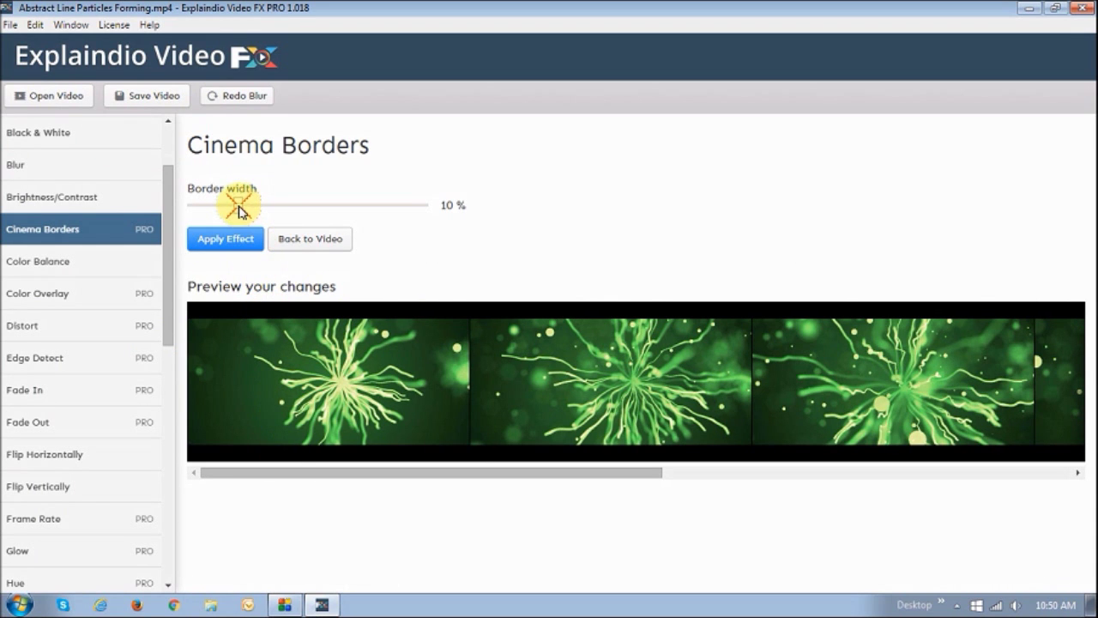
left_click_drag(232, 206, 243, 206)
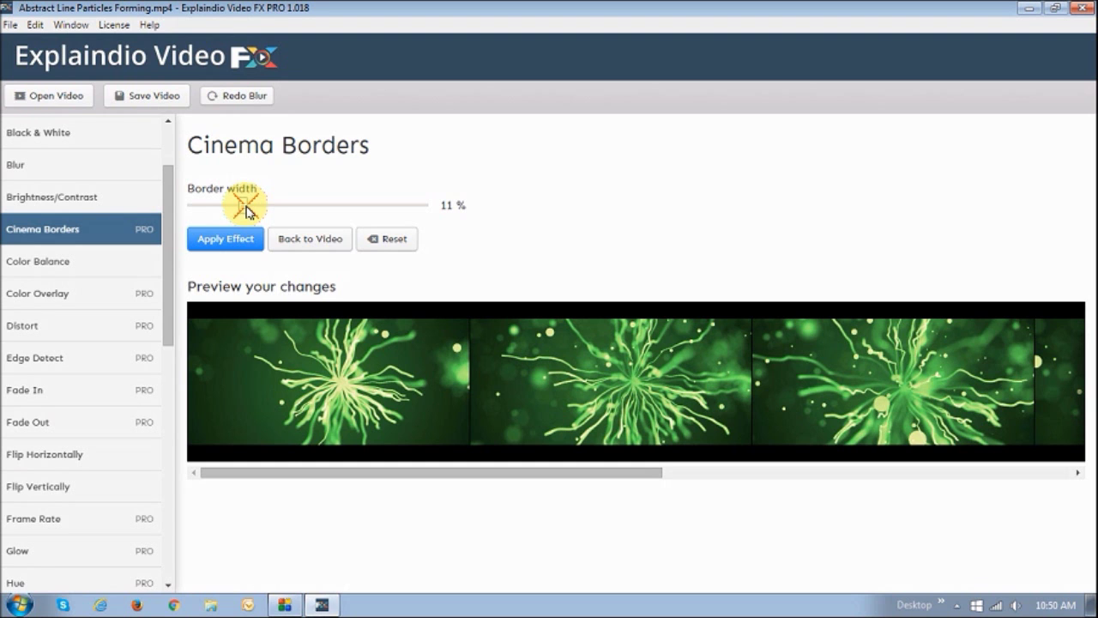
left_click_drag(244, 204, 265, 204)
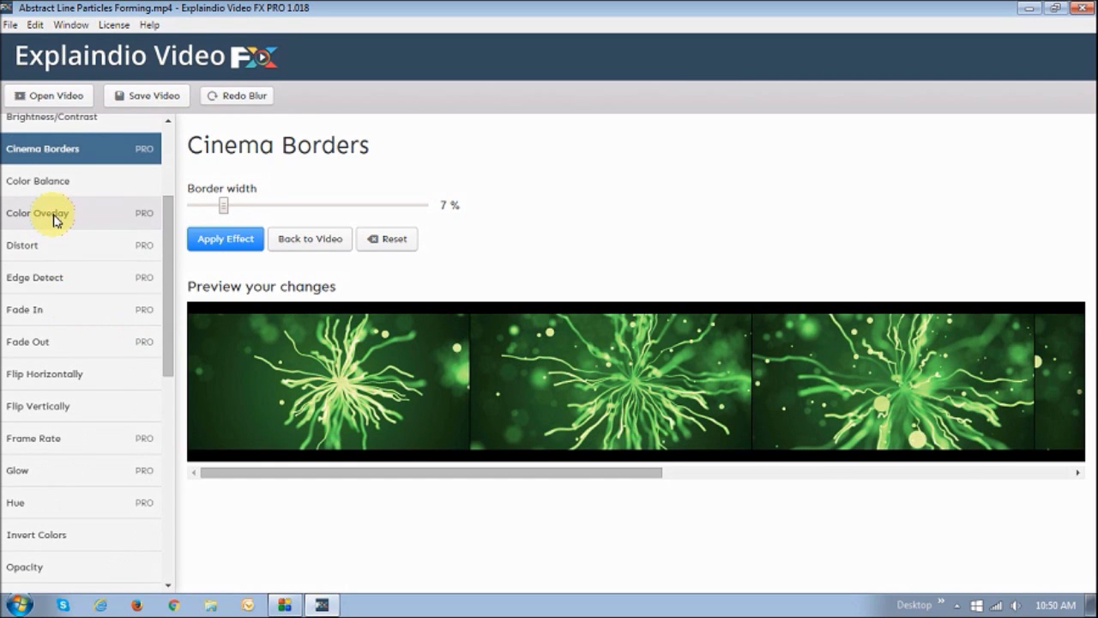
left_click(38, 212)
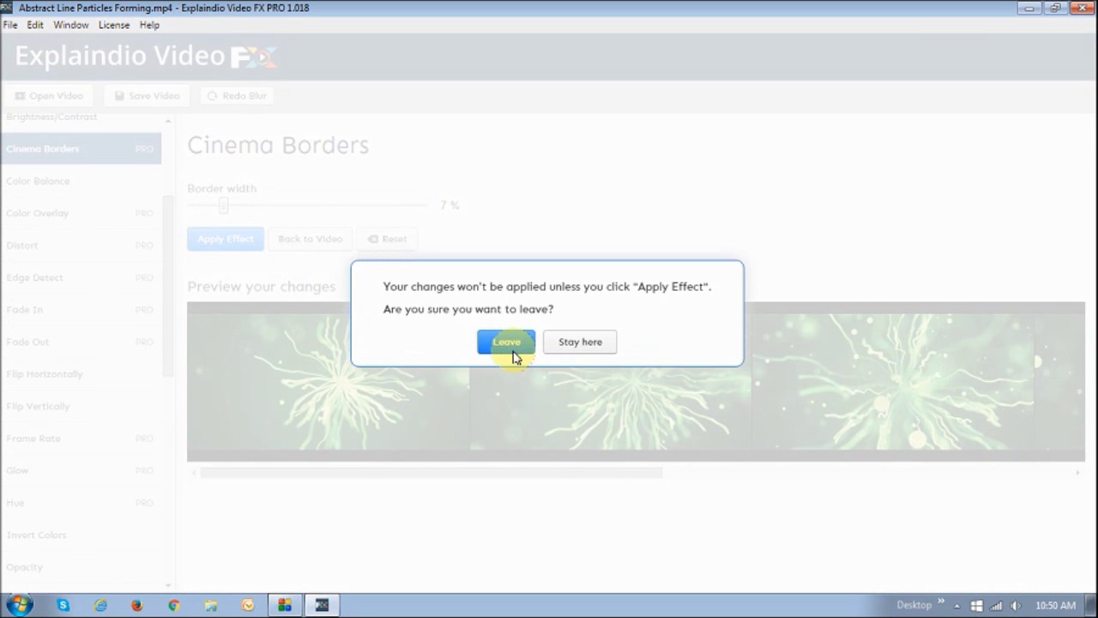
left_click(506, 341)
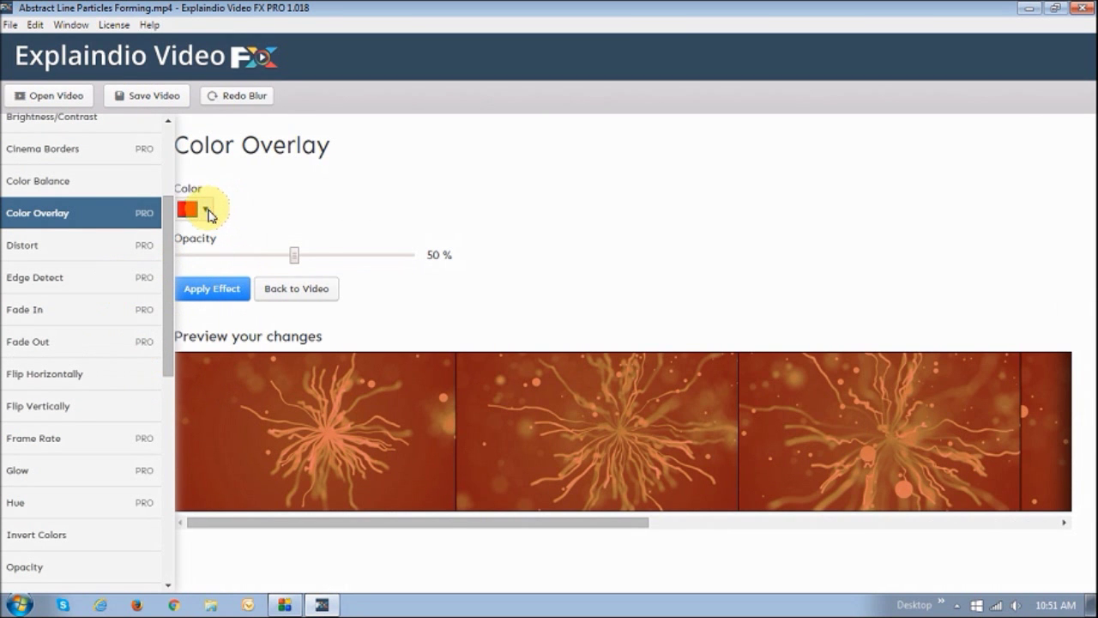
Try a yellow colour overlay with opacity at 69% then 35%
left_click(197, 209)
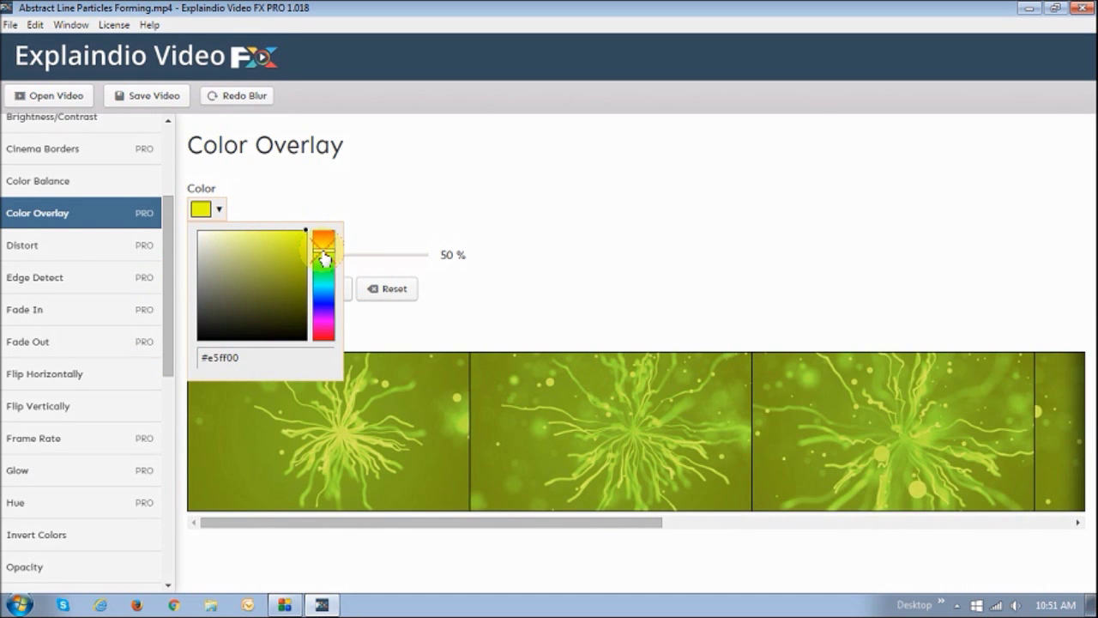
left_click(324, 254)
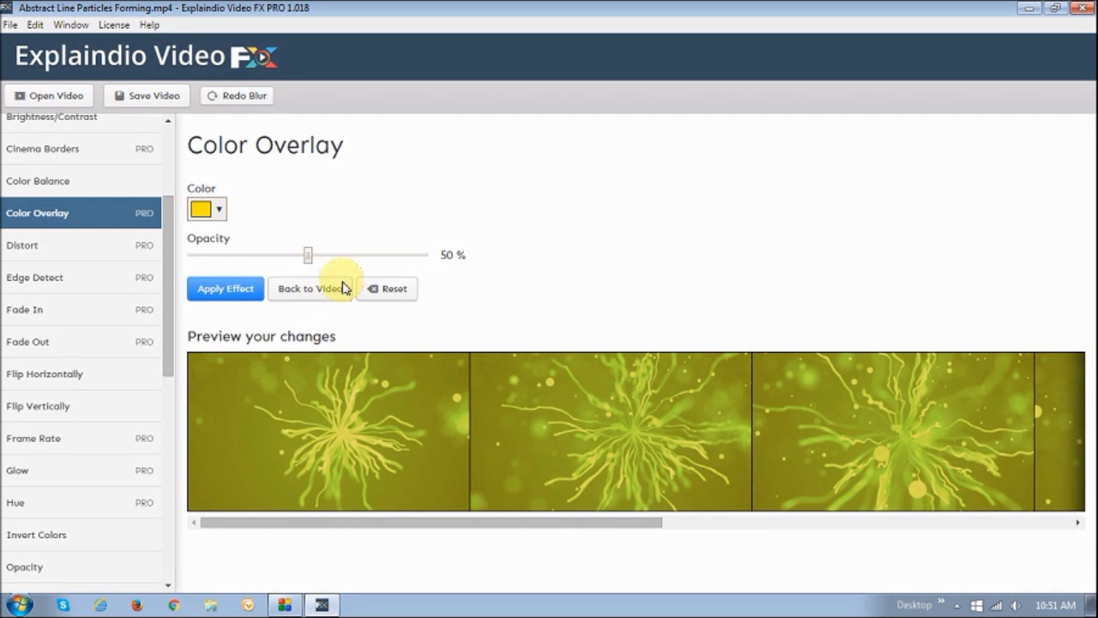
left_click_drag(309, 254, 351, 254)
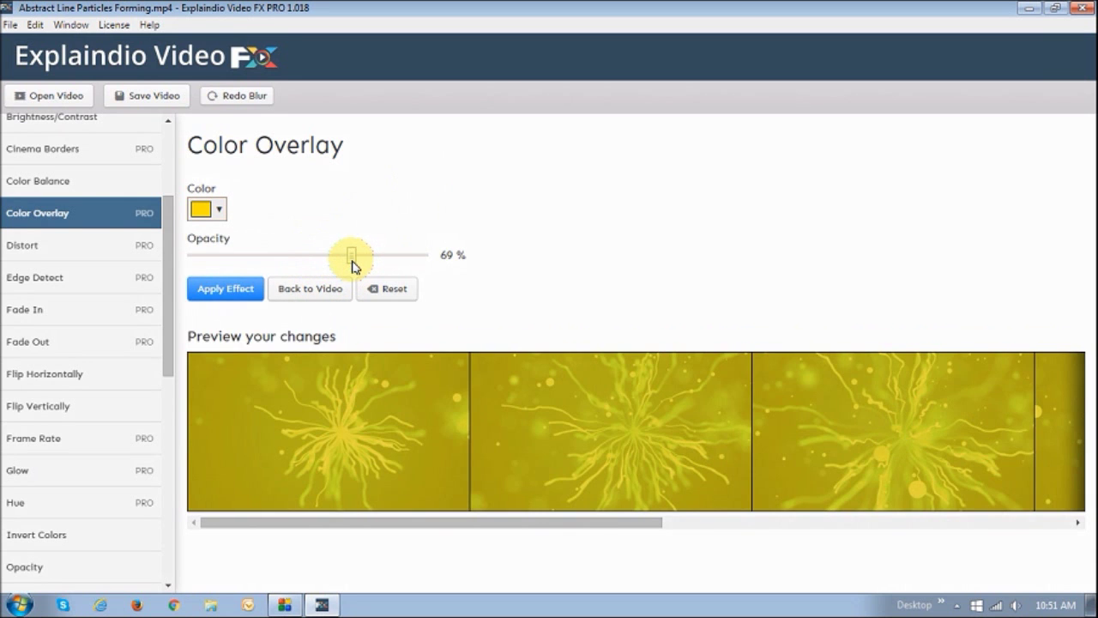
left_click_drag(352, 254, 272, 254)
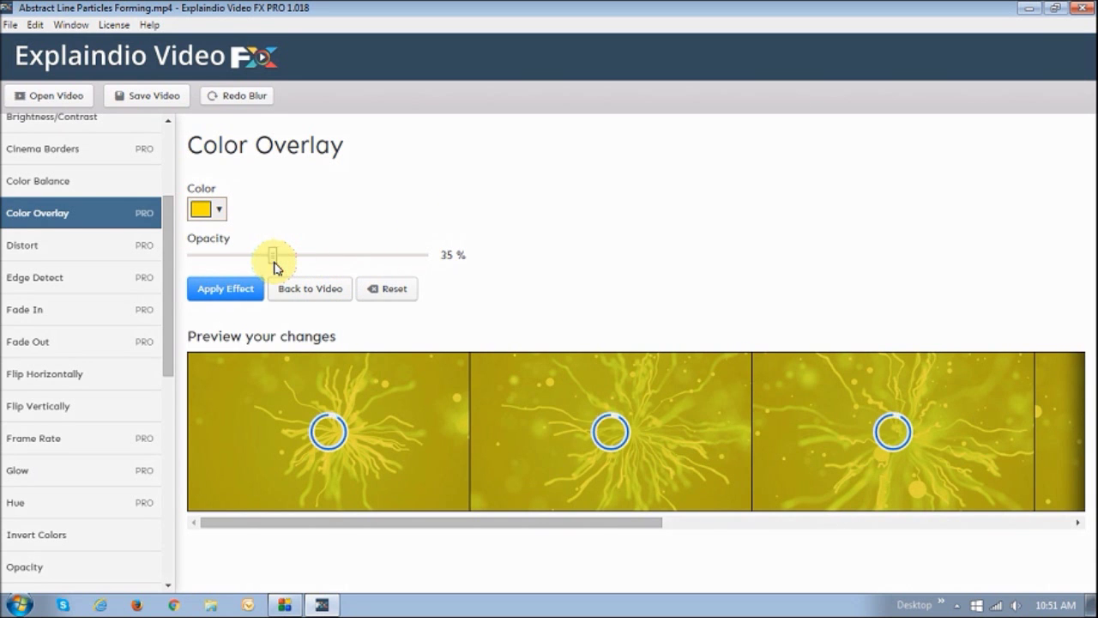
Switch the overlay colour to blue at 31% opacity
left_click(219, 209)
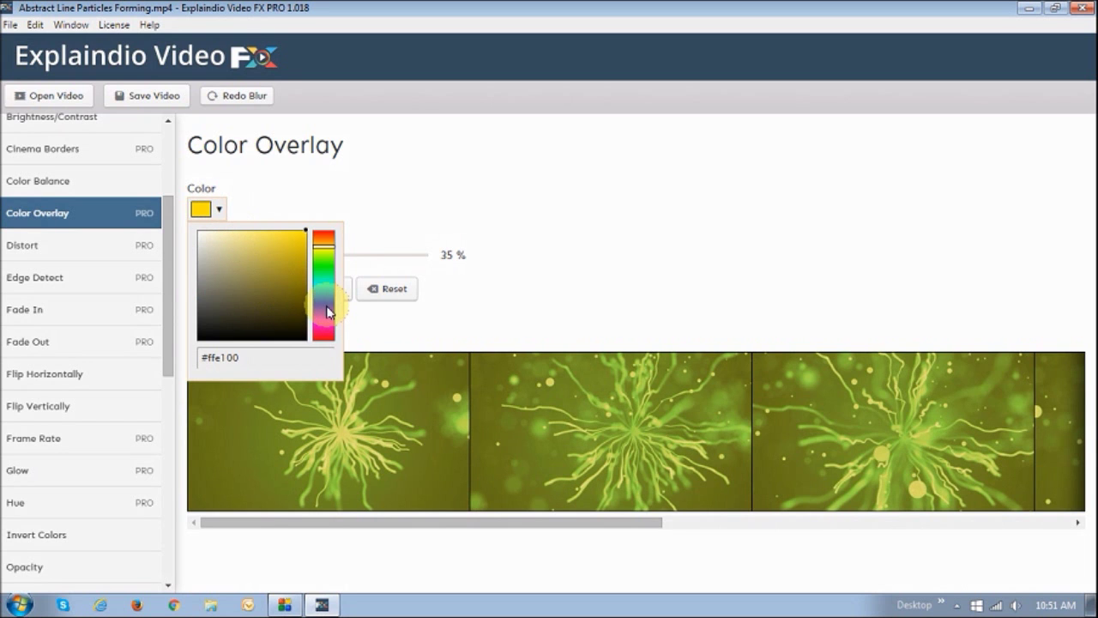
left_click(322, 317)
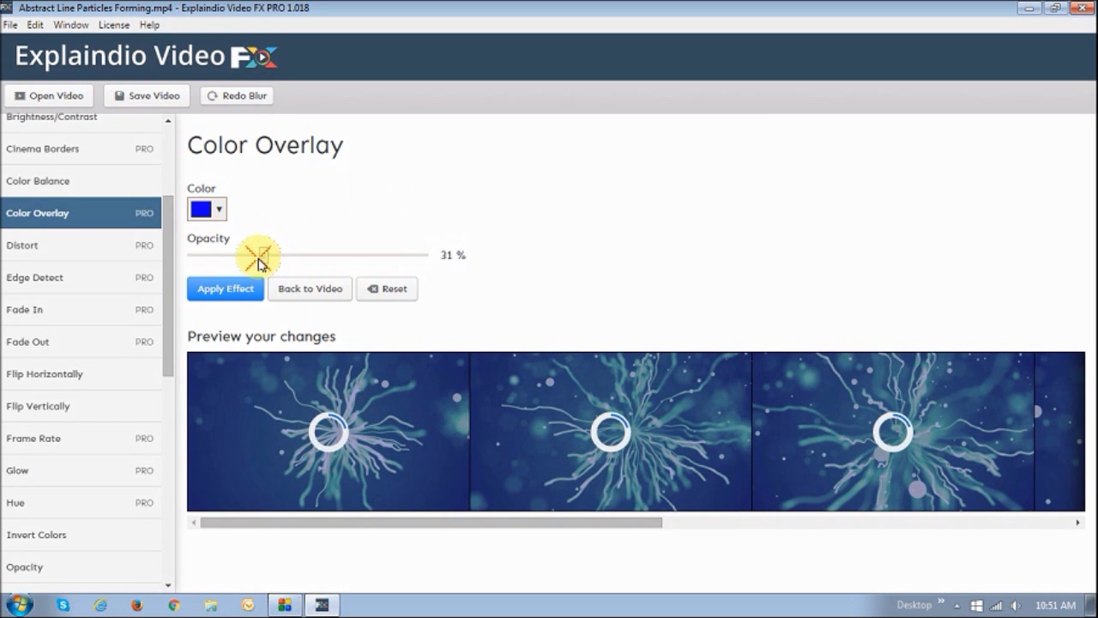
left_click_drag(258, 254, 253, 253)
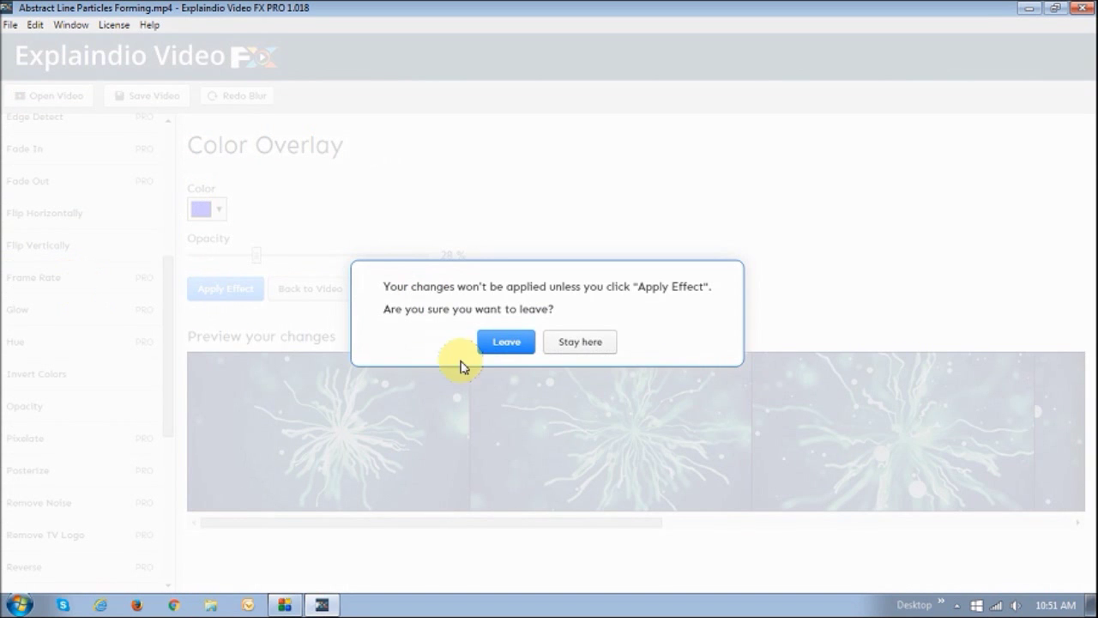
Leave the overlay unapplied and try frame rates of 17, 60 and 23 fps
left_click(506, 341)
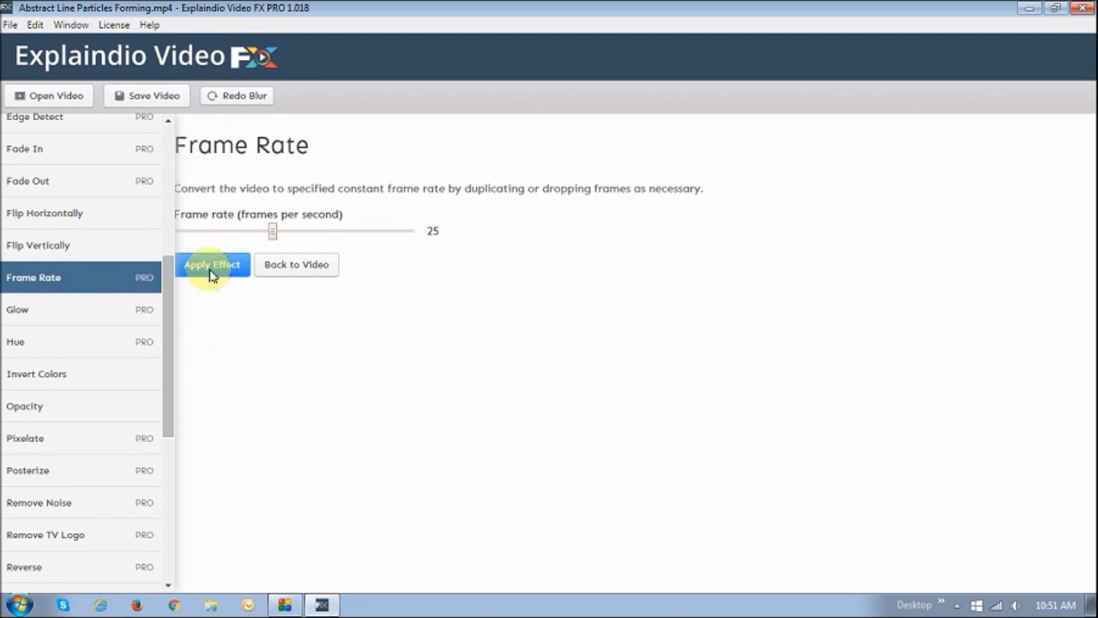
left_click_drag(273, 229, 249, 234)
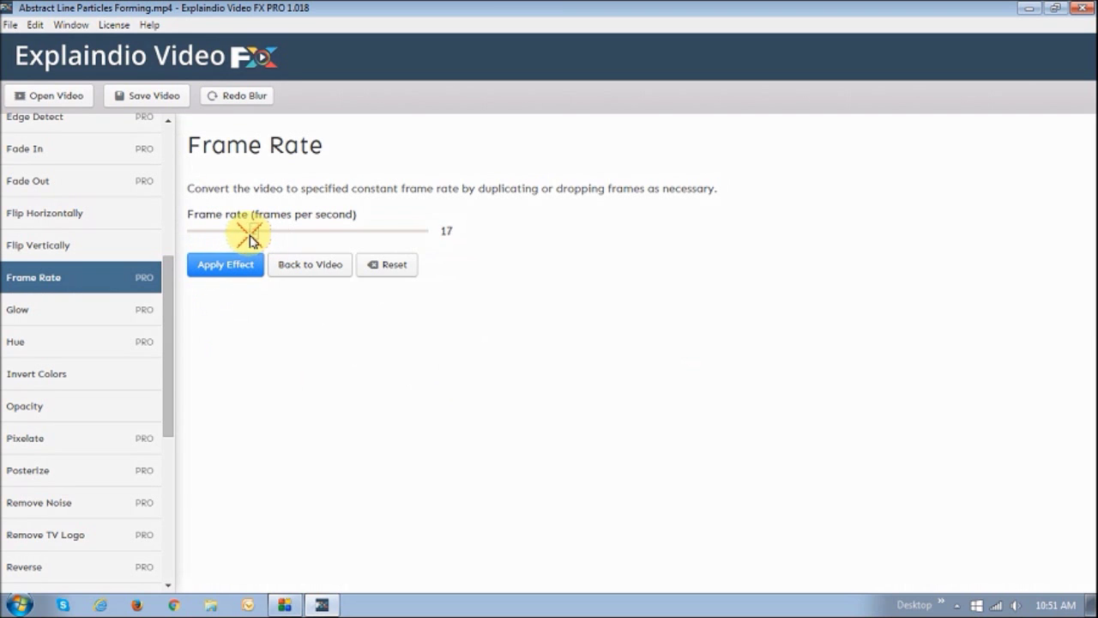
left_click_drag(249, 230, 420, 230)
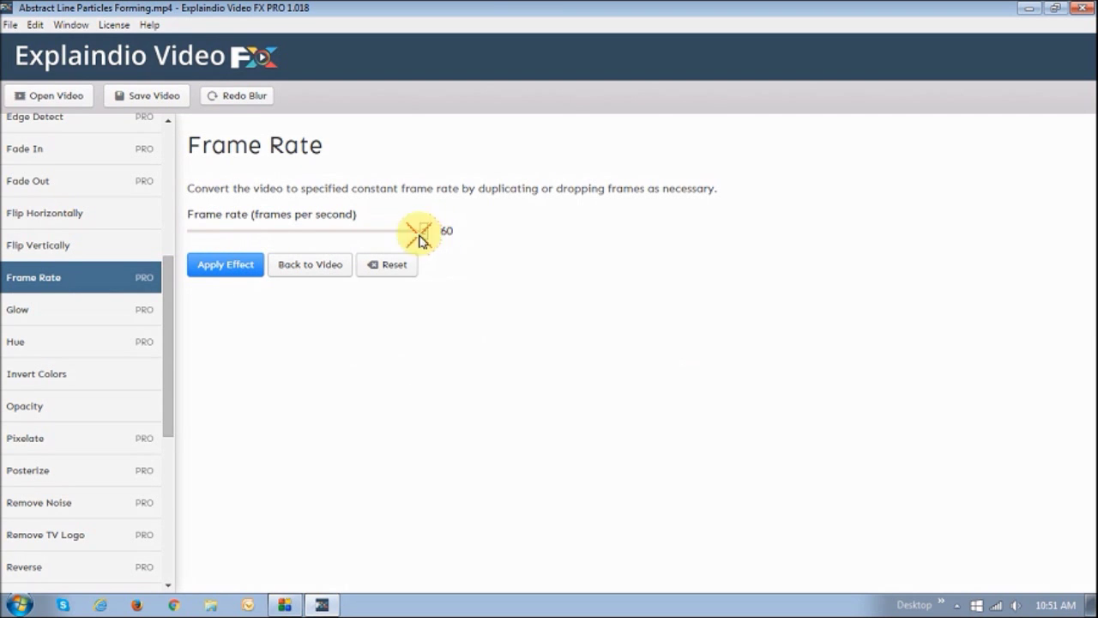
left_click_drag(421, 230, 277, 230)
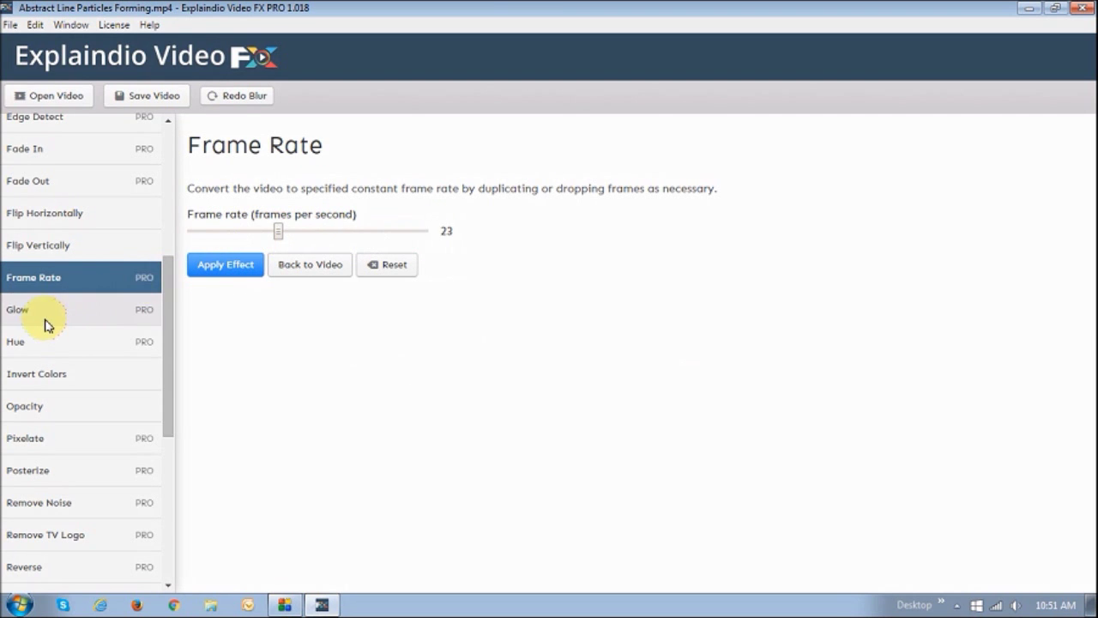
Preview the Glow effect with strength raised to 2.14
left_click(48, 309)
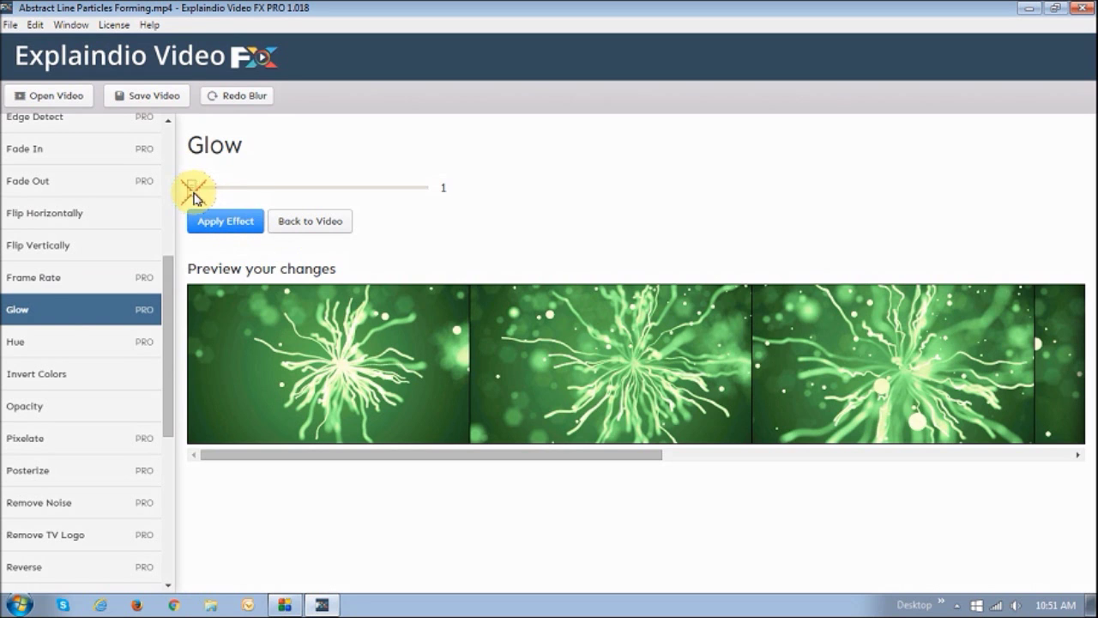
left_click_drag(196, 187, 257, 187)
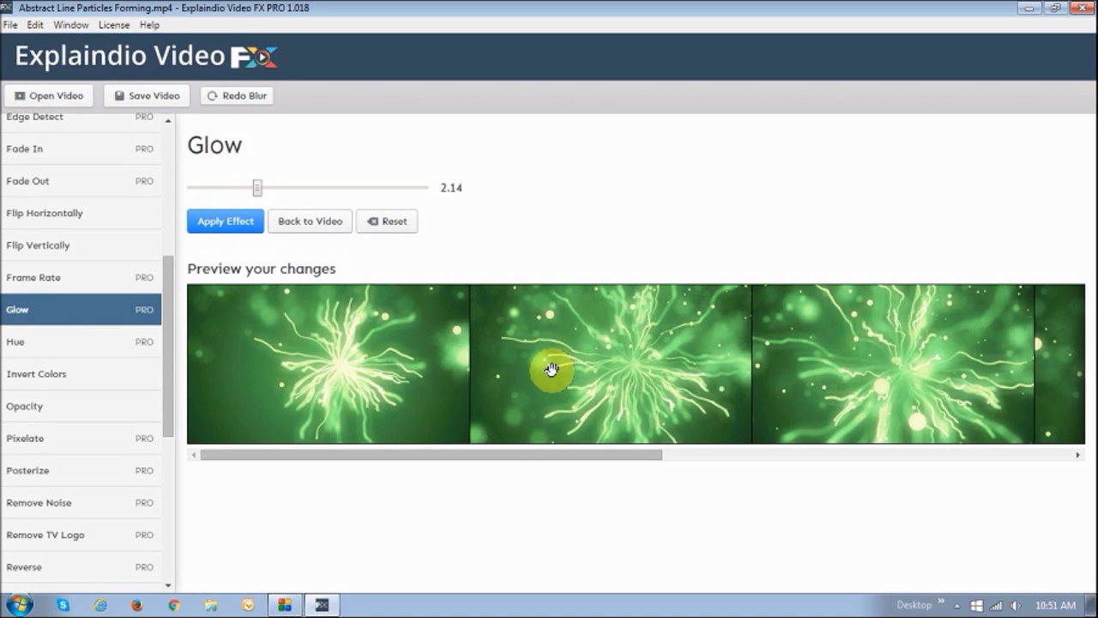
scroll("right", 3)
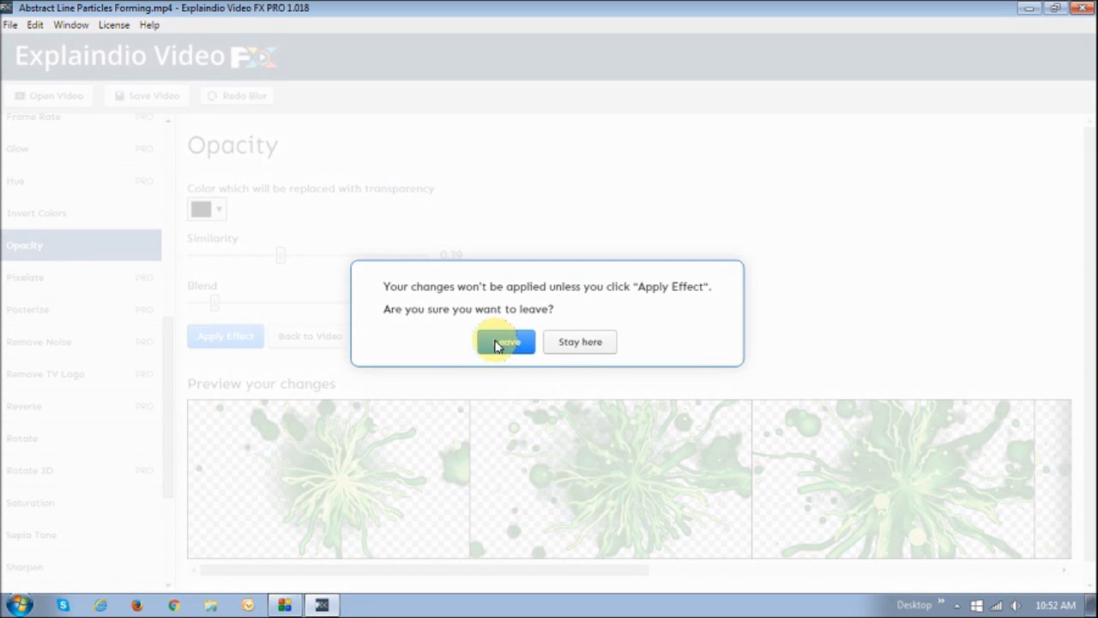
Preview Pixelate with a larger pixel size, then leave it unapplied for Remove TV Logo
left_click(504, 341)
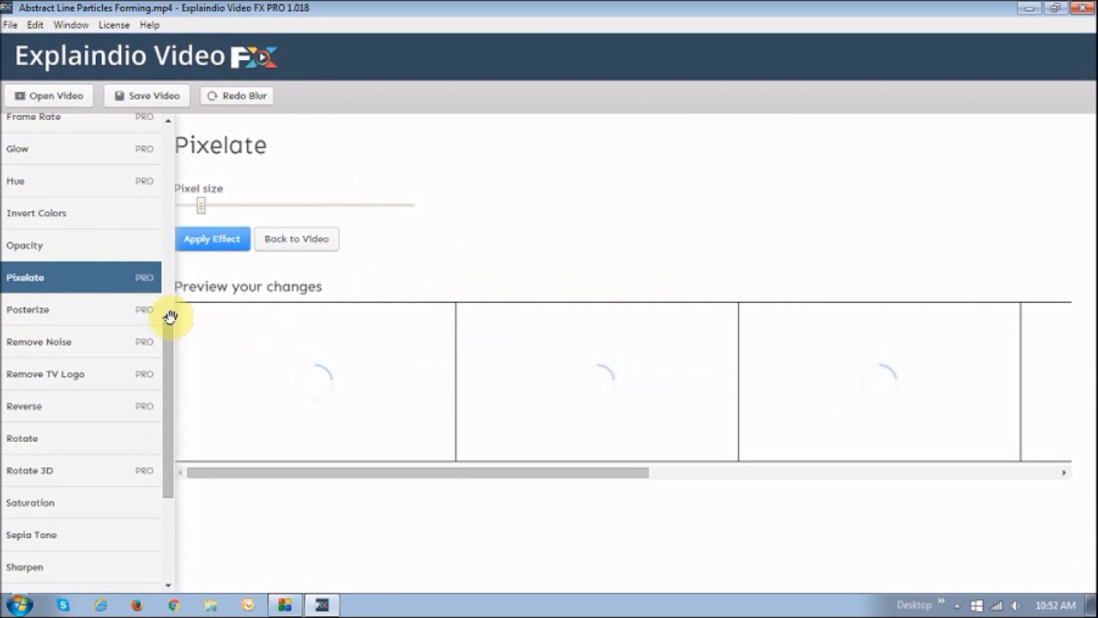
left_click_drag(202, 206, 214, 206)
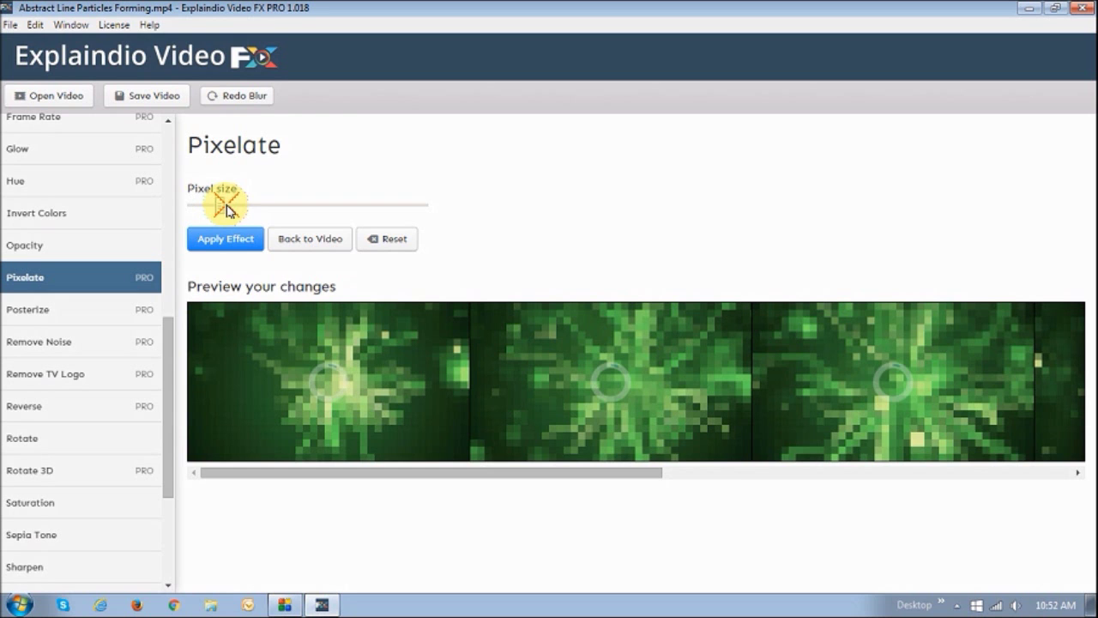
left_click_drag(227, 204, 247, 204)
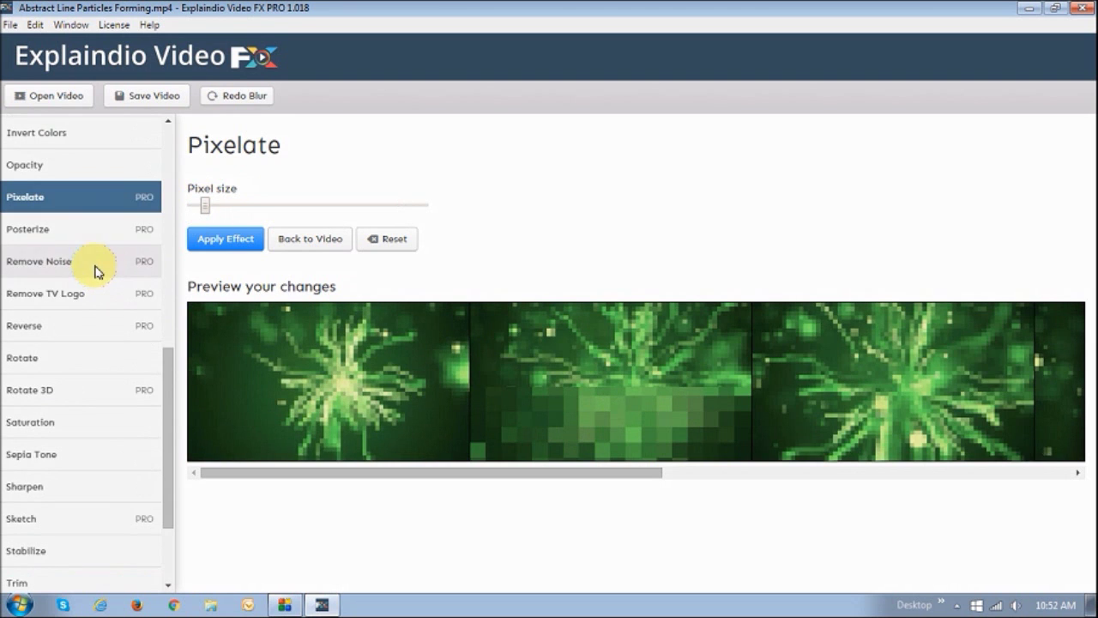
left_click(38, 261)
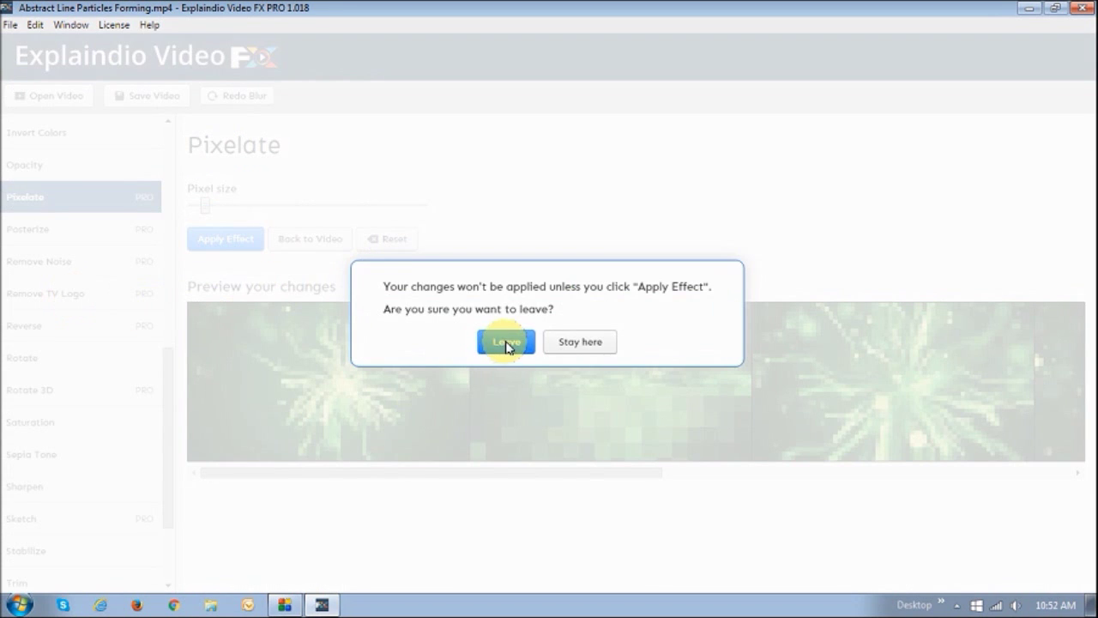
left_click(504, 341)
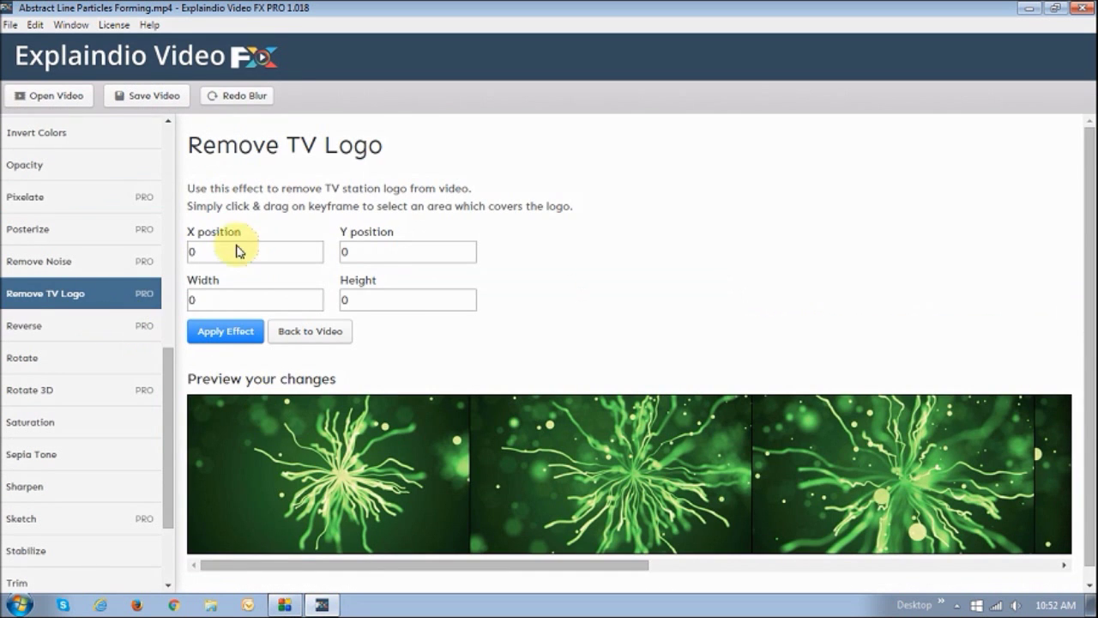
mouse_move(477, 277)
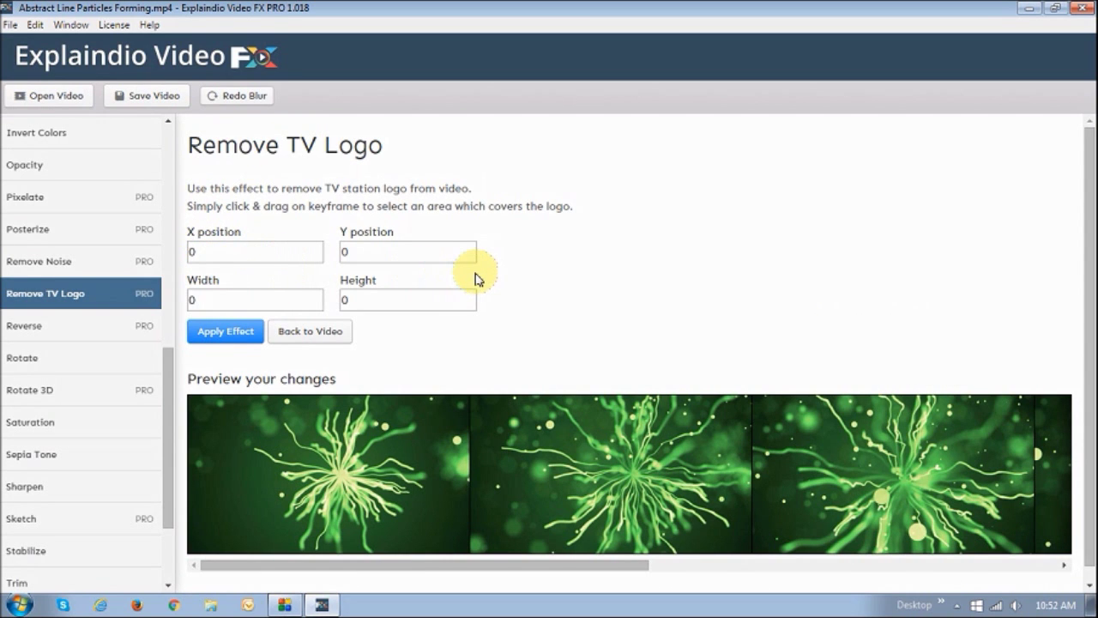
mouse_move(364, 449)
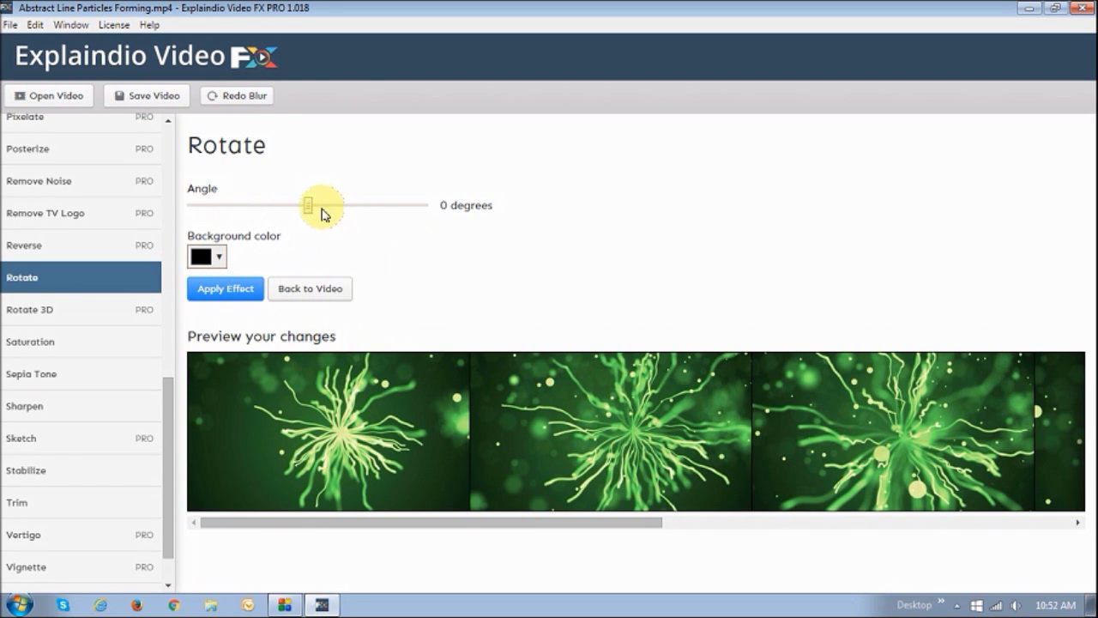
Rotate the preview in stages (25, 69, 78, 87) up to a full 90 degrees
left_click_drag(300, 206, 335, 206)
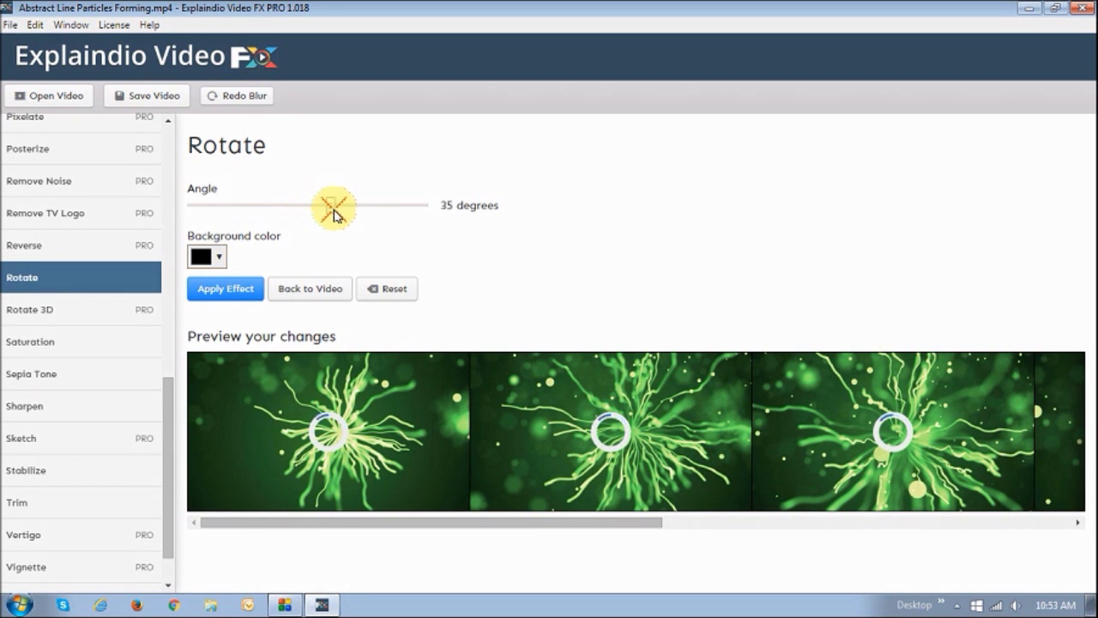
left_click_drag(329, 206, 354, 206)
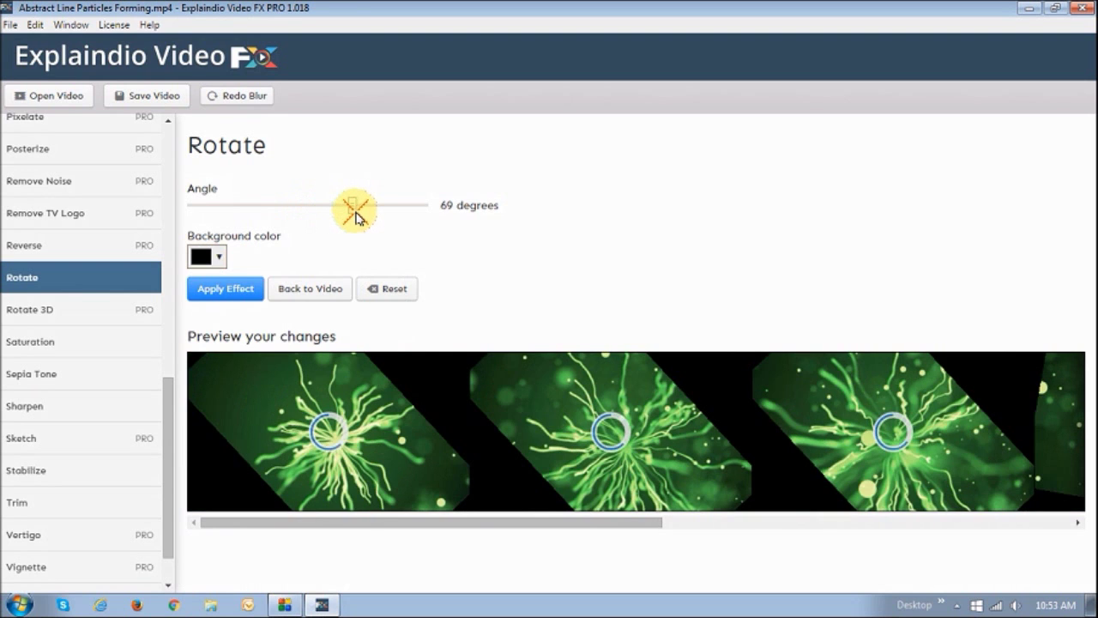
left_click_drag(352, 206, 358, 206)
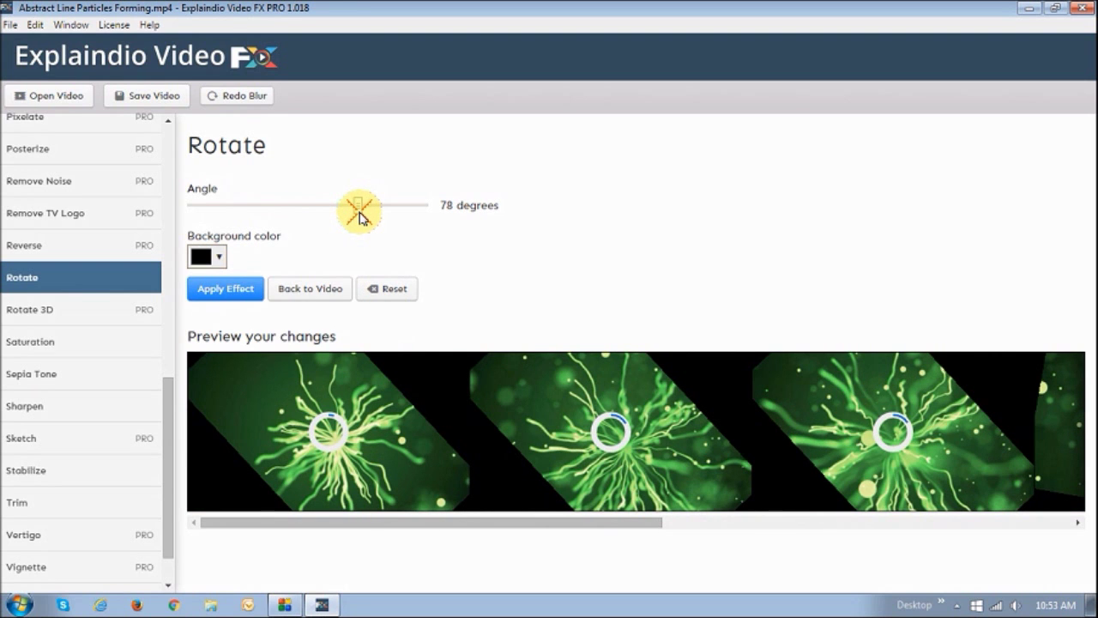
left_click_drag(359, 206, 367, 205)
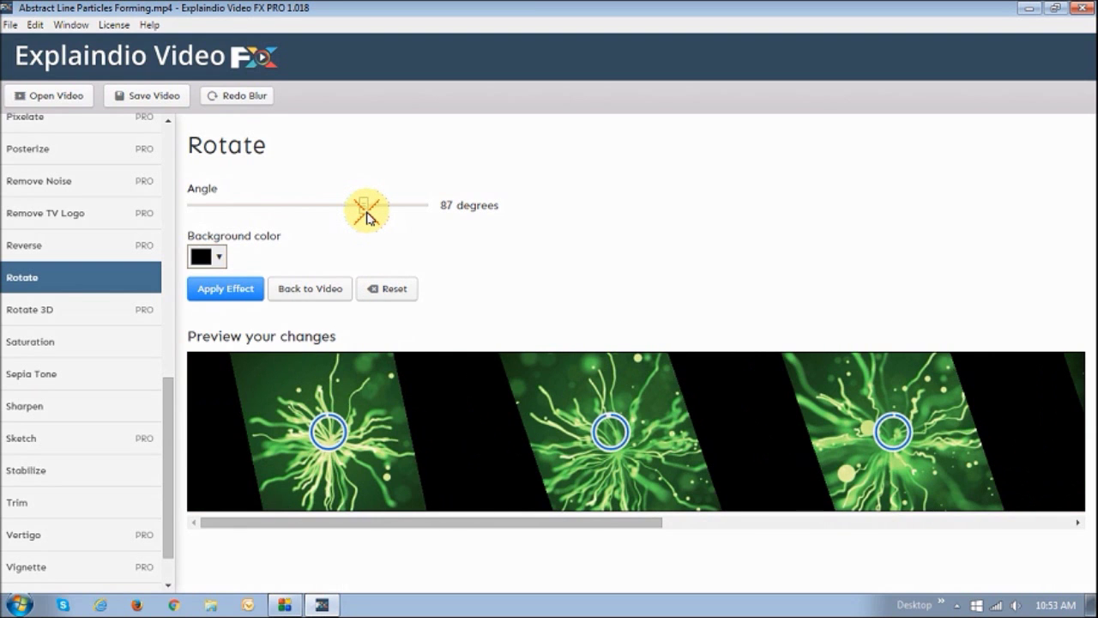
left_click_drag(357, 206, 368, 206)
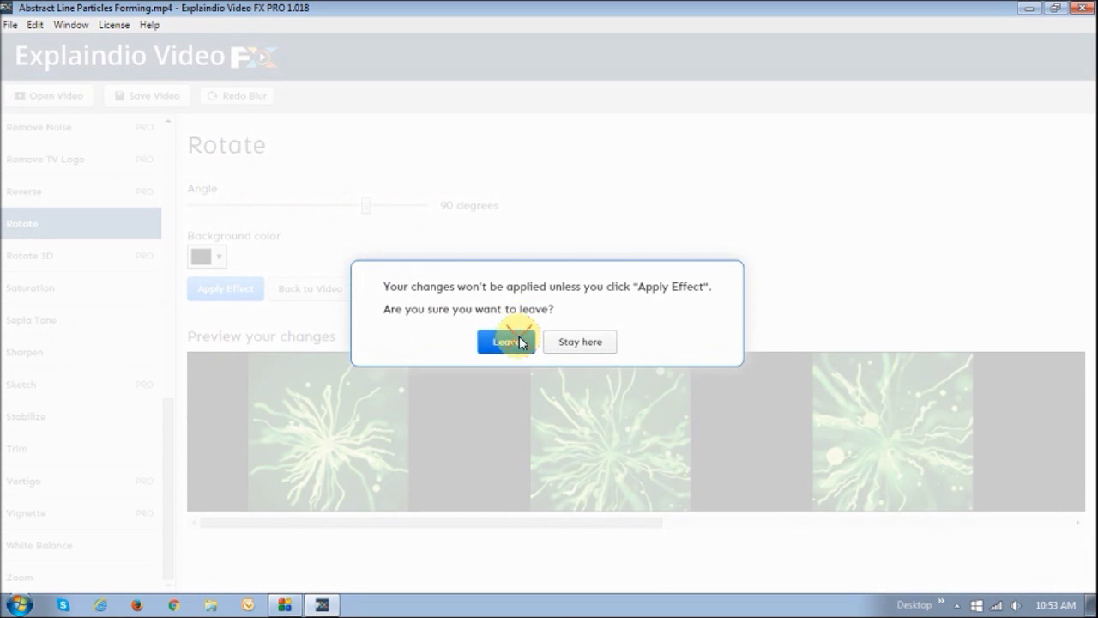
Leave Rotate unapplied, raise Sharpen strength to 3, then view Trim and Vignette settings
left_click(504, 341)
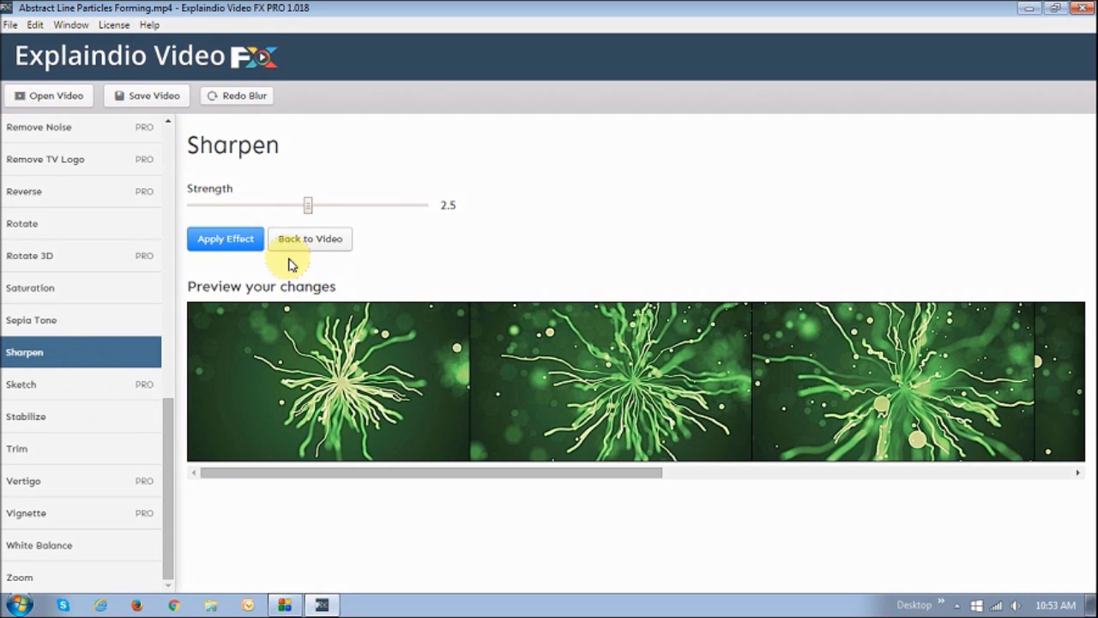
left_click_drag(307, 204, 329, 204)
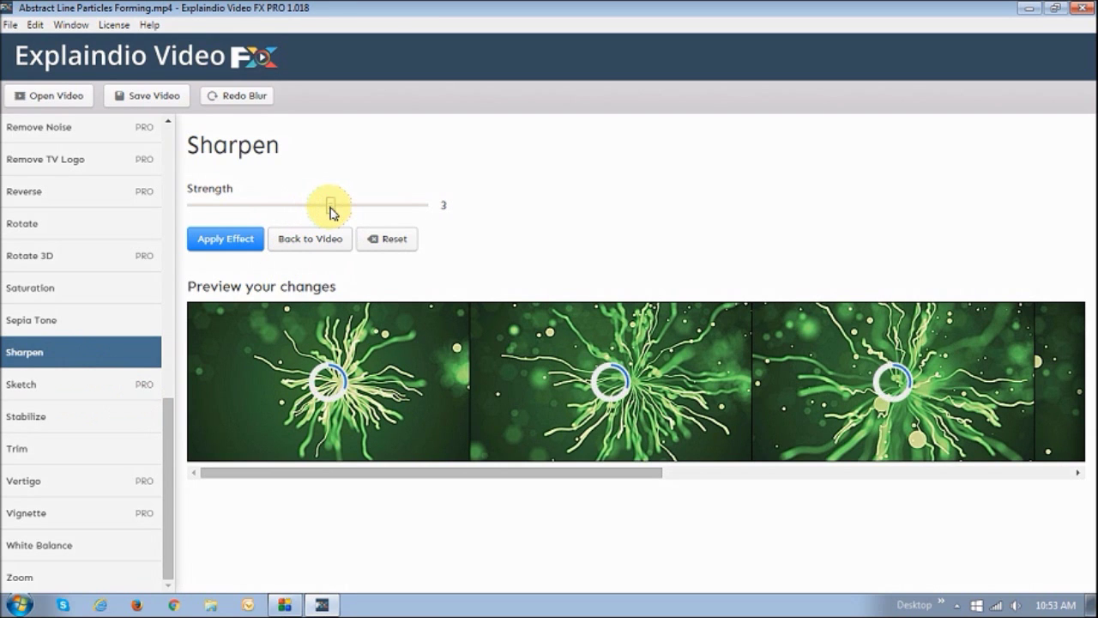
mouse_move(99, 324)
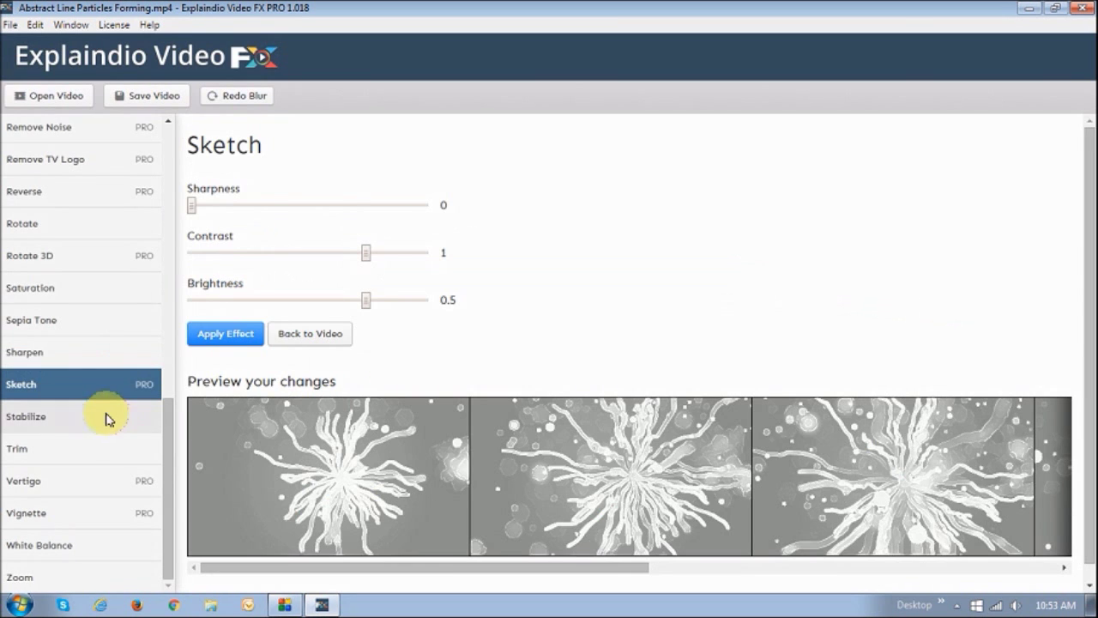
mouse_move(89, 442)
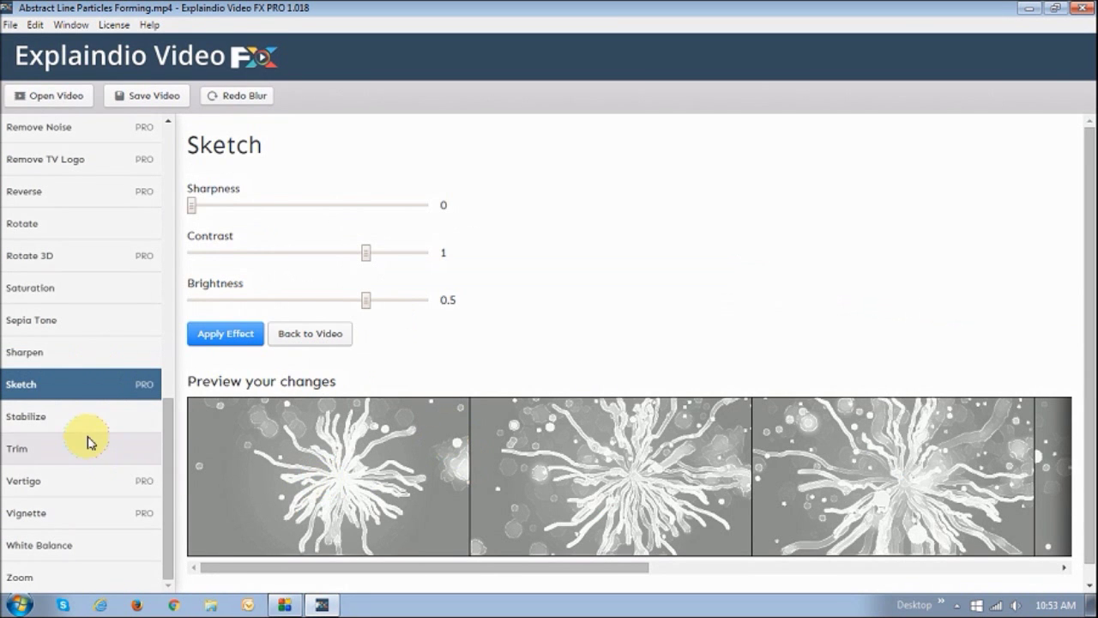
mouse_move(110, 439)
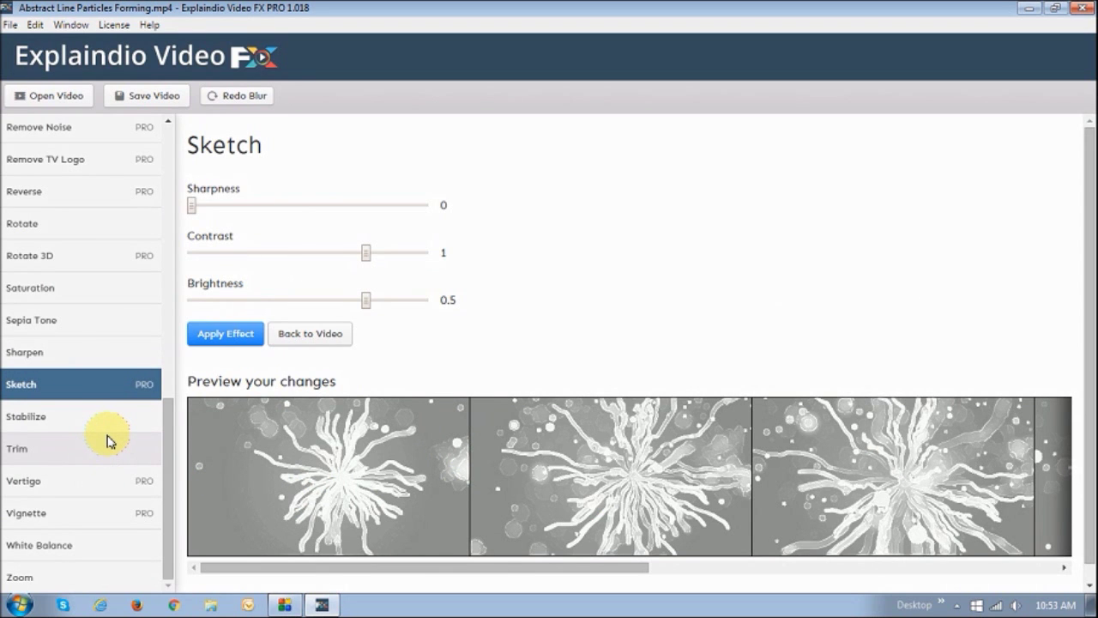
mouse_move(106, 444)
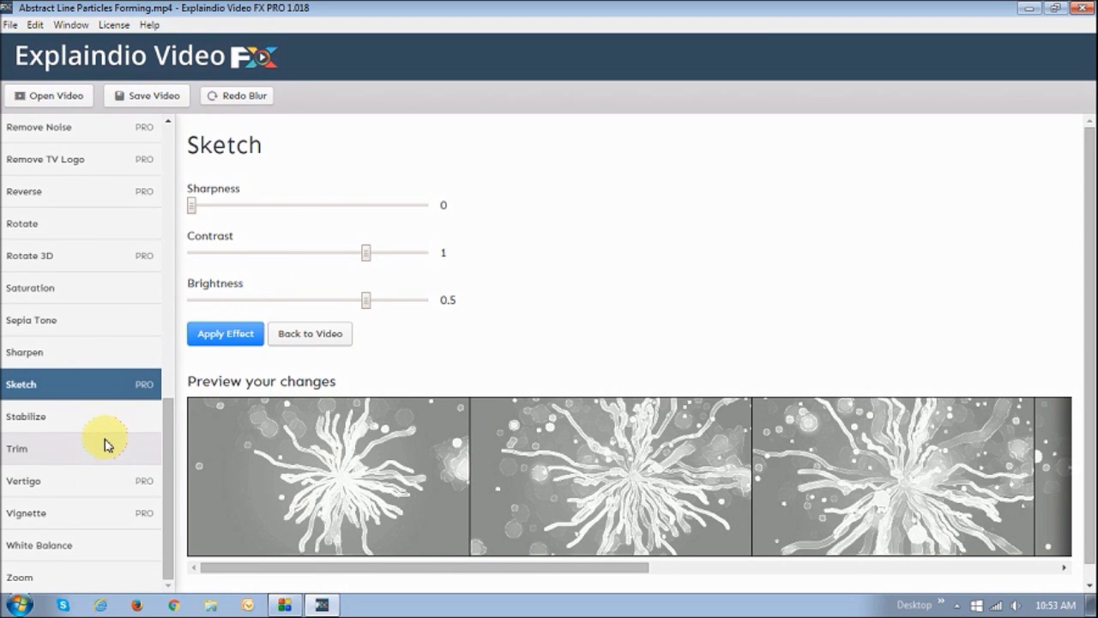
left_click(17, 448)
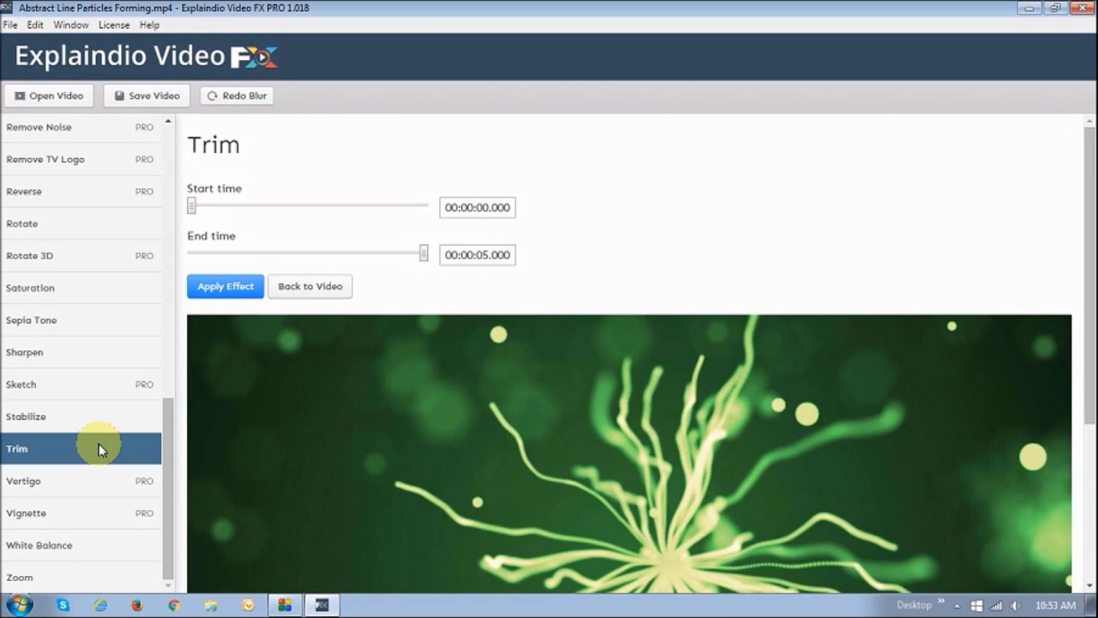
mouse_move(213, 238)
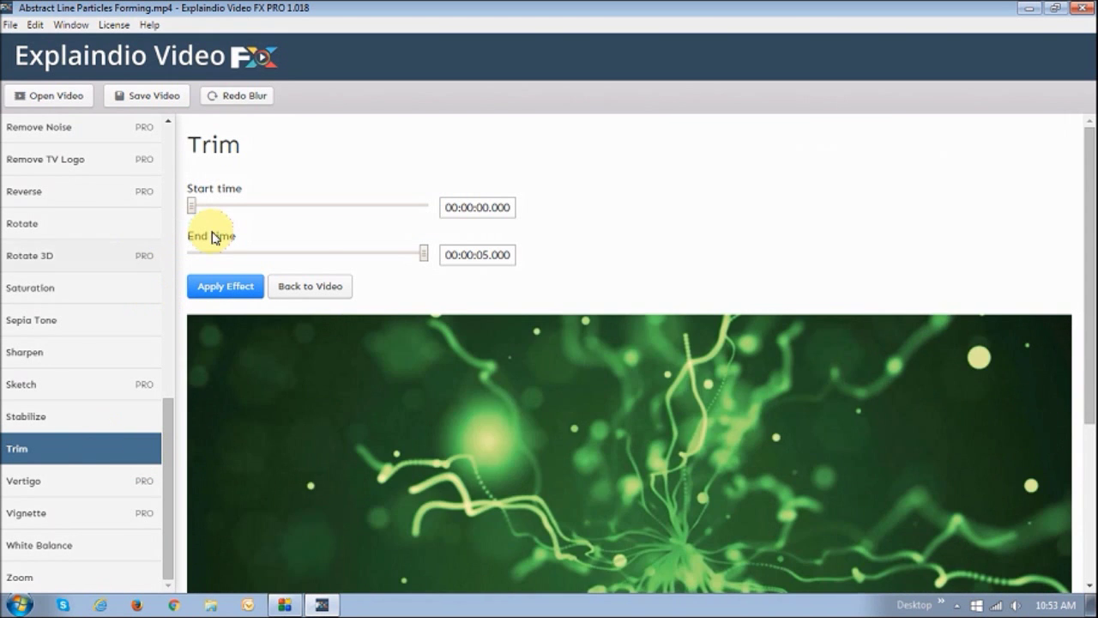
left_click(26, 511)
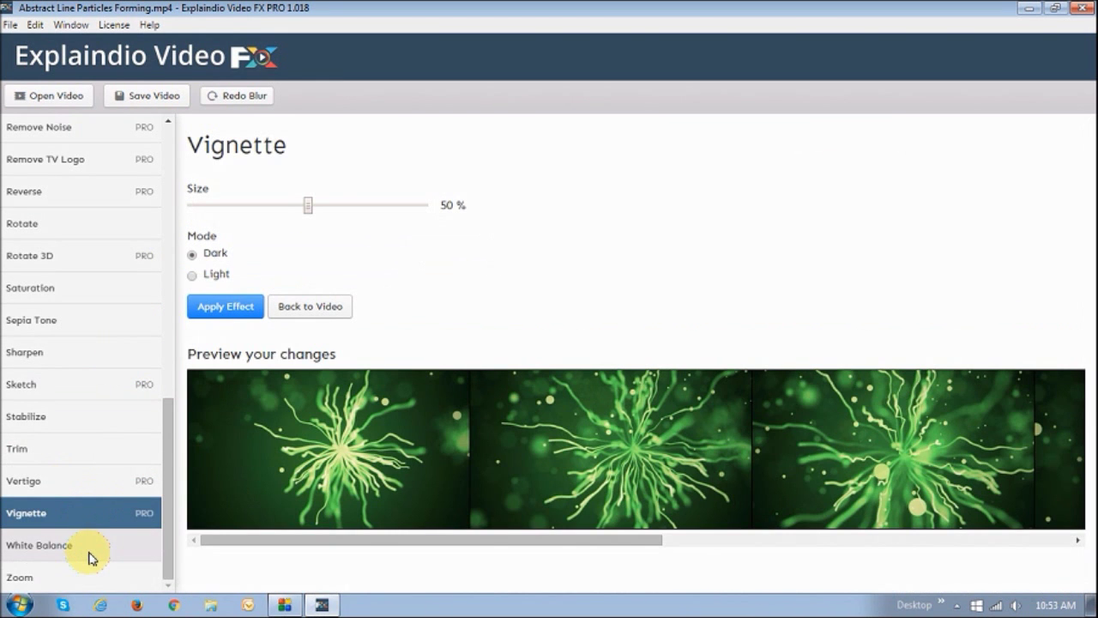
Preview White Balance at 8200 K colour temperature, then start leaving it unapplied for Zoom
left_click(38, 546)
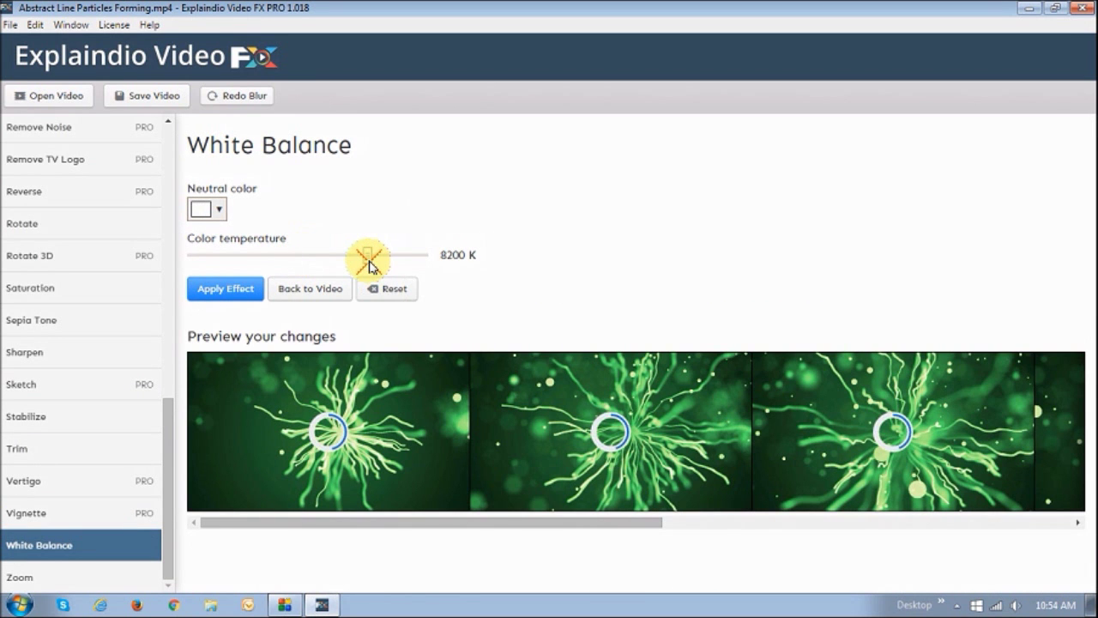
left_click(218, 210)
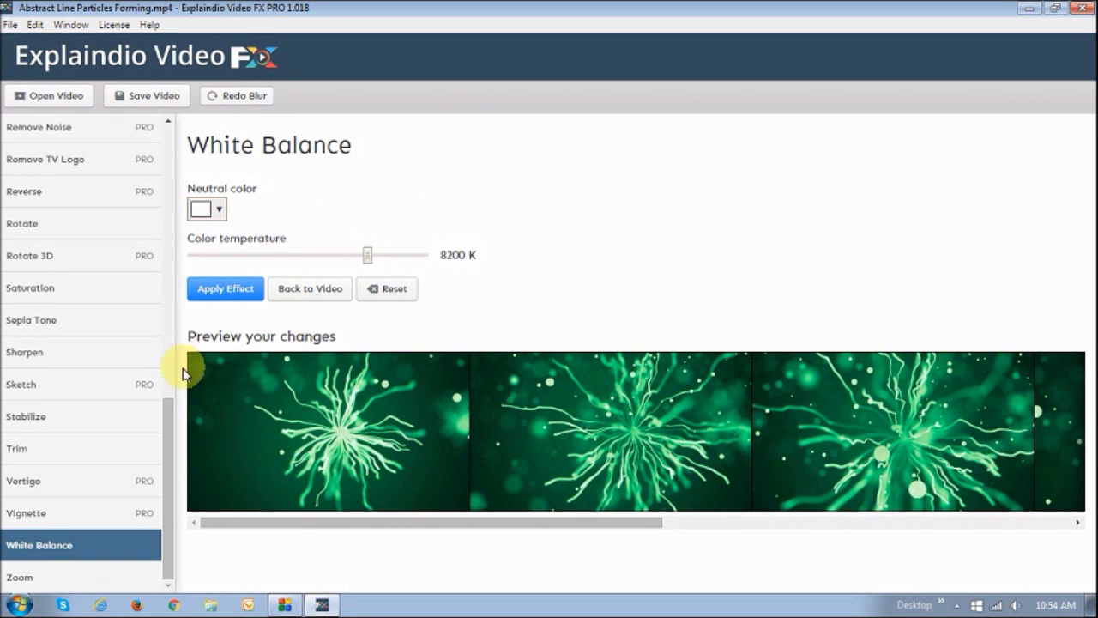
left_click(19, 576)
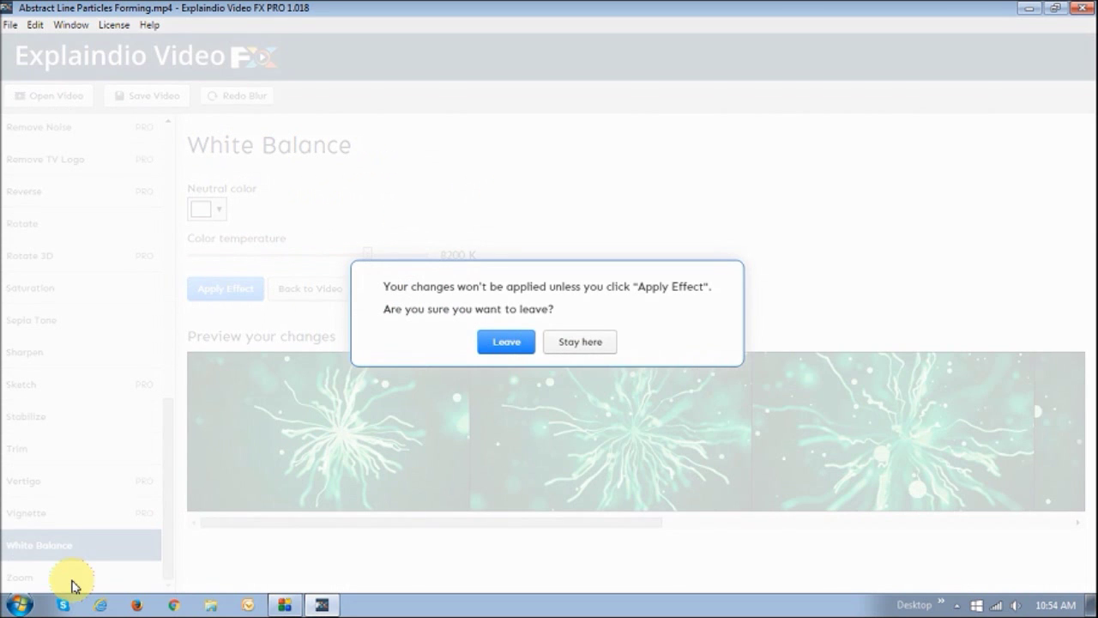
Leave White Balance unapplied and preview Zoom, dragging to 229% then settling near 164%
left_click(506, 342)
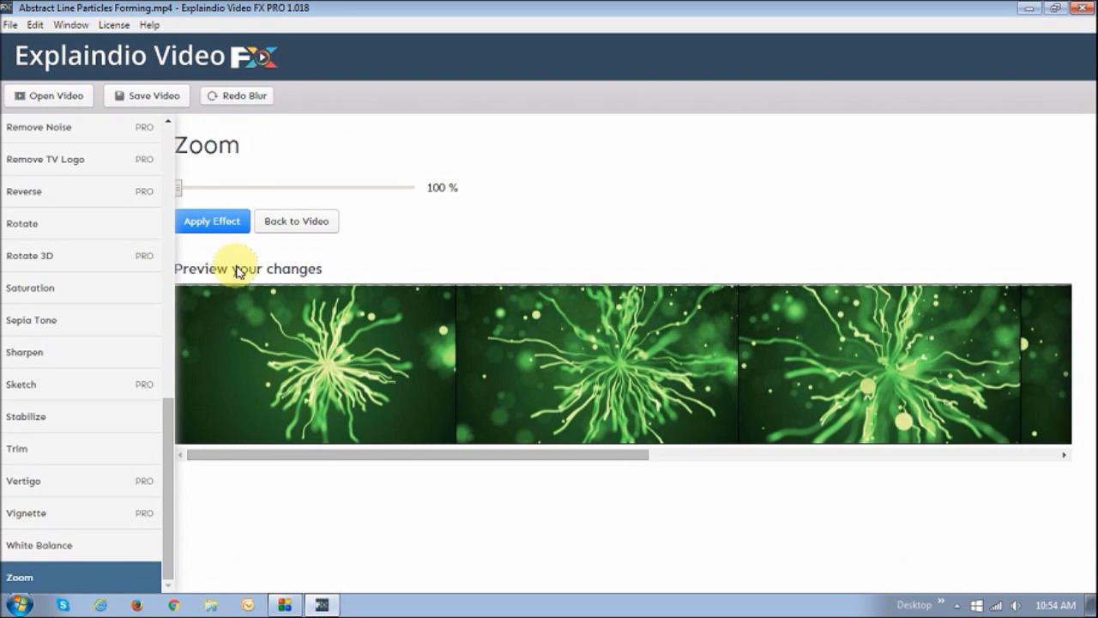
mouse_move(181, 190)
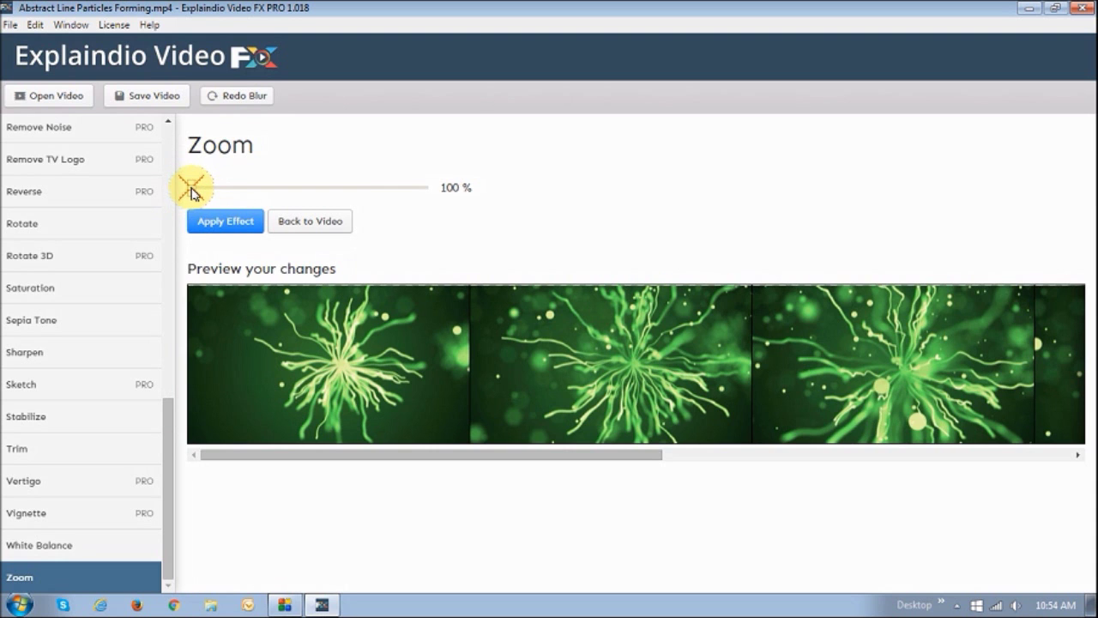
left_click_drag(192, 187, 226, 187)
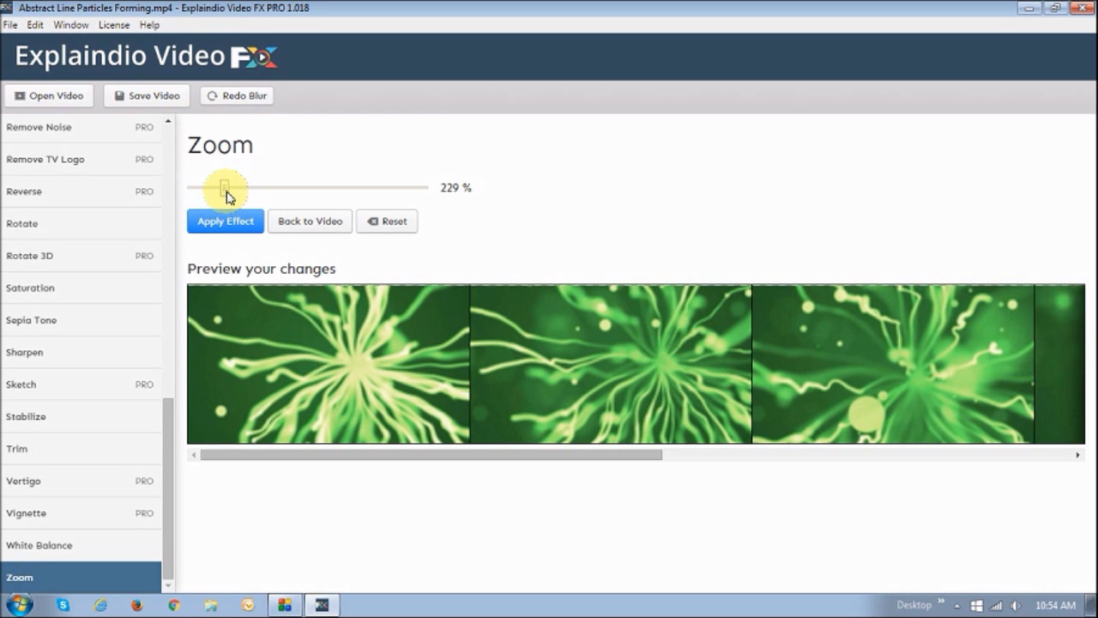
left_click_drag(224, 187, 207, 187)
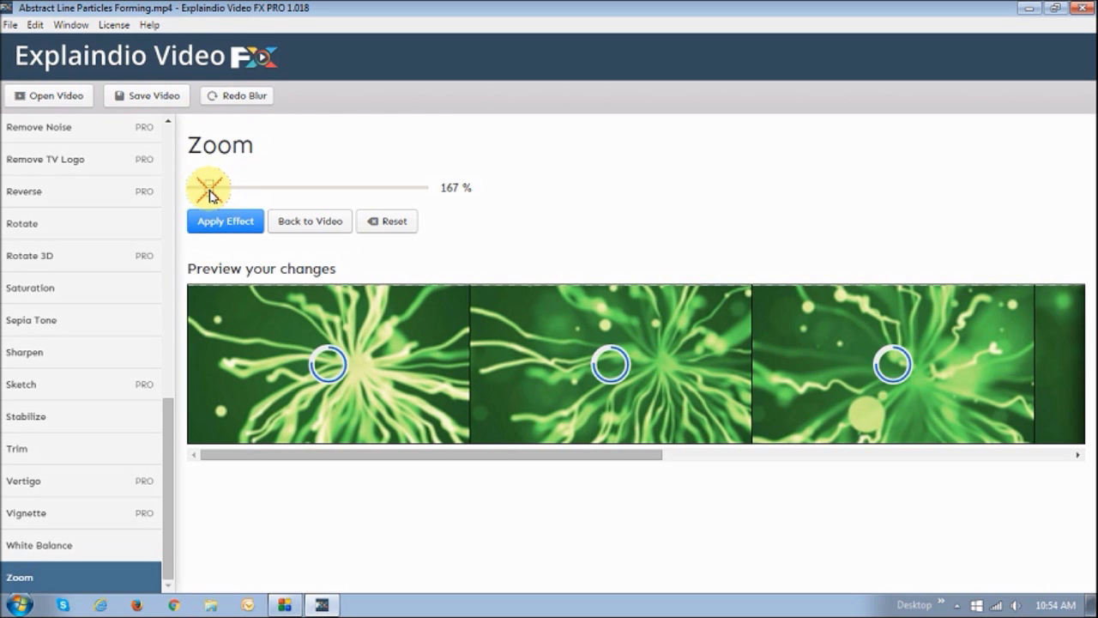
left_click_drag(209, 187, 206, 187)
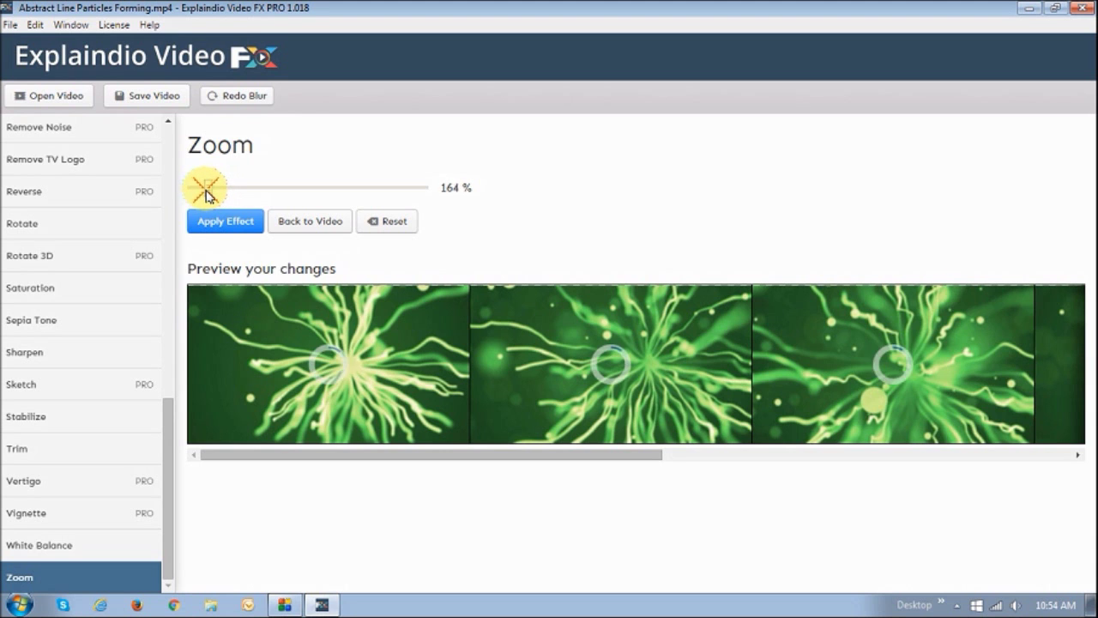